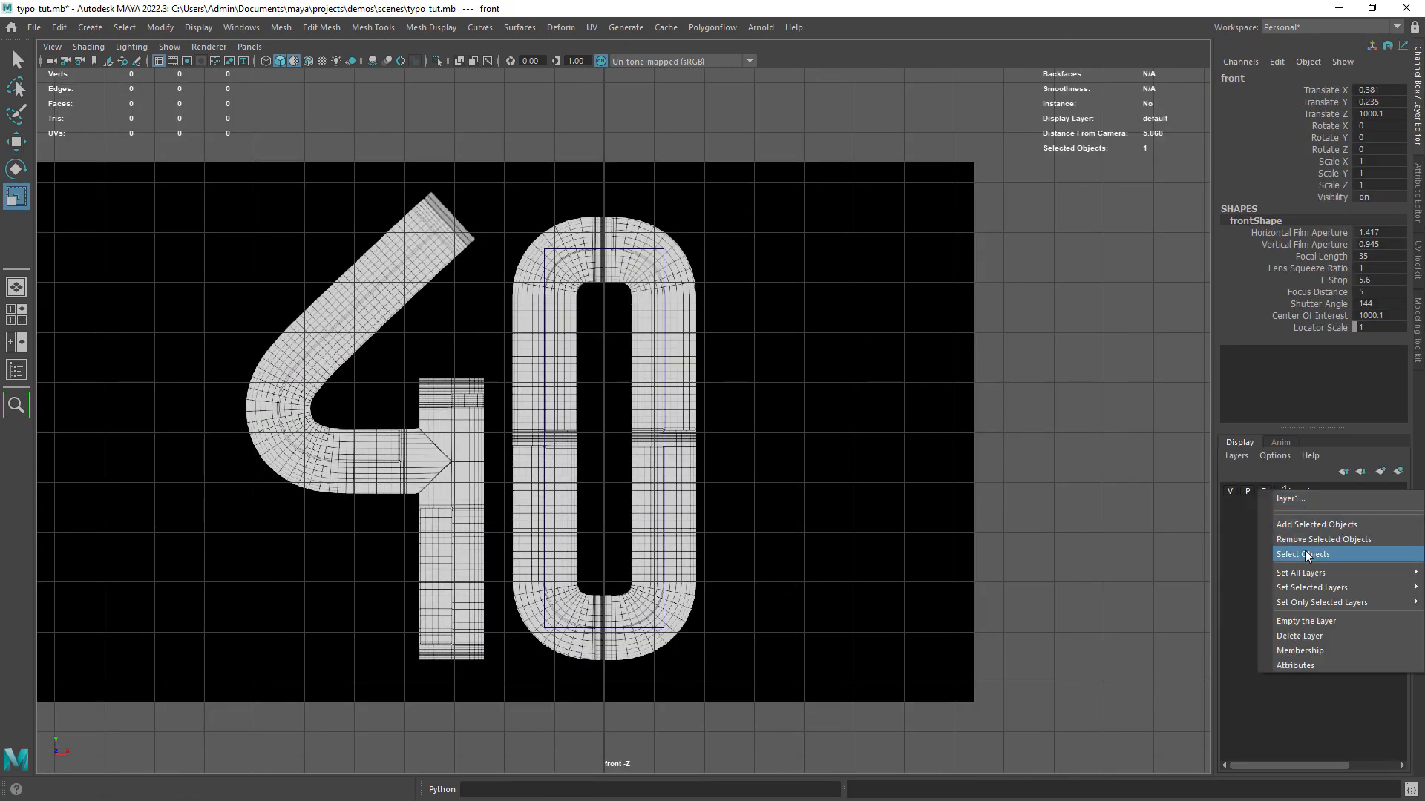
Select layer1's reference curves, detach them, and fillet the 0 outline into filletedCurve1
{"action": "left_click", "coordinate": [1302, 554]}
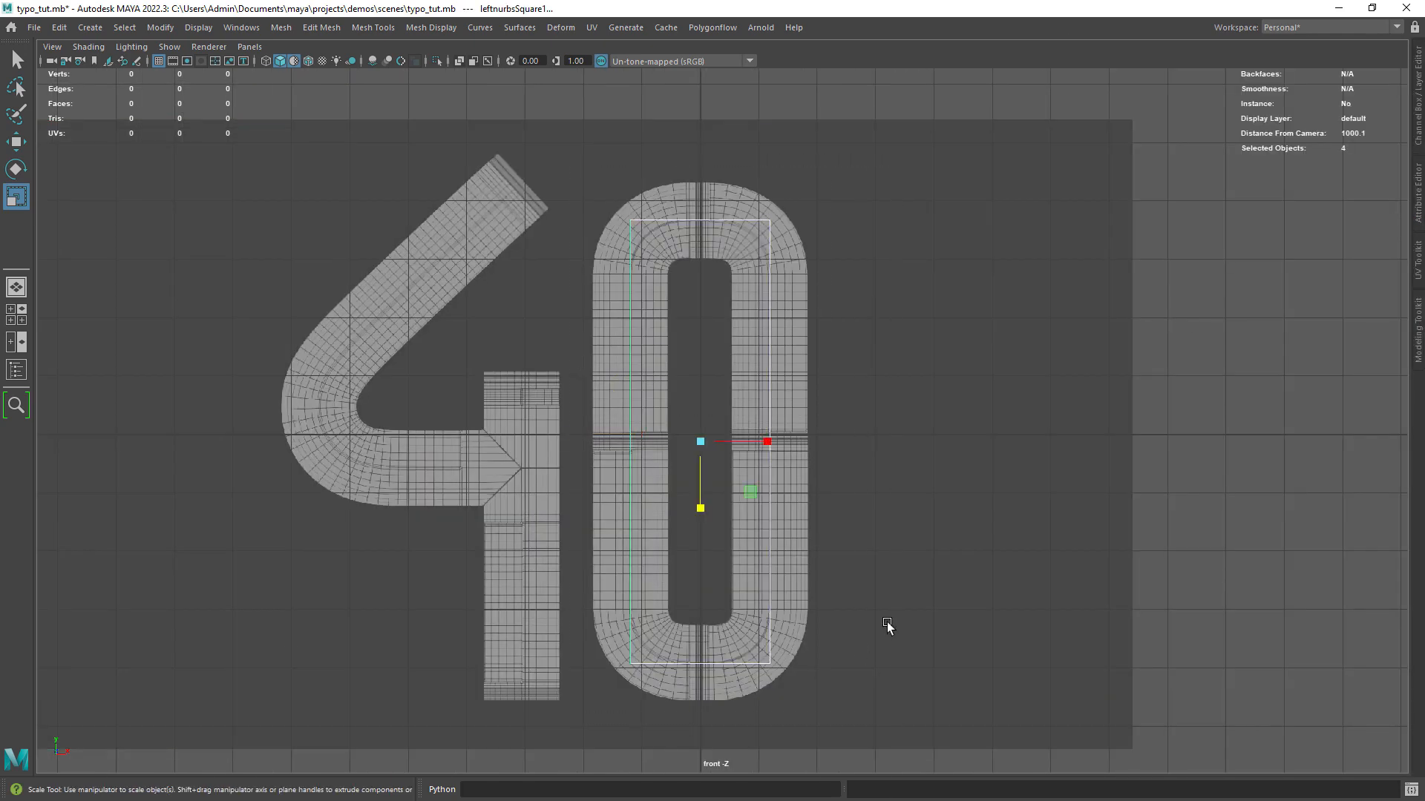
{"action": "left_click", "coordinate": [480, 27]}
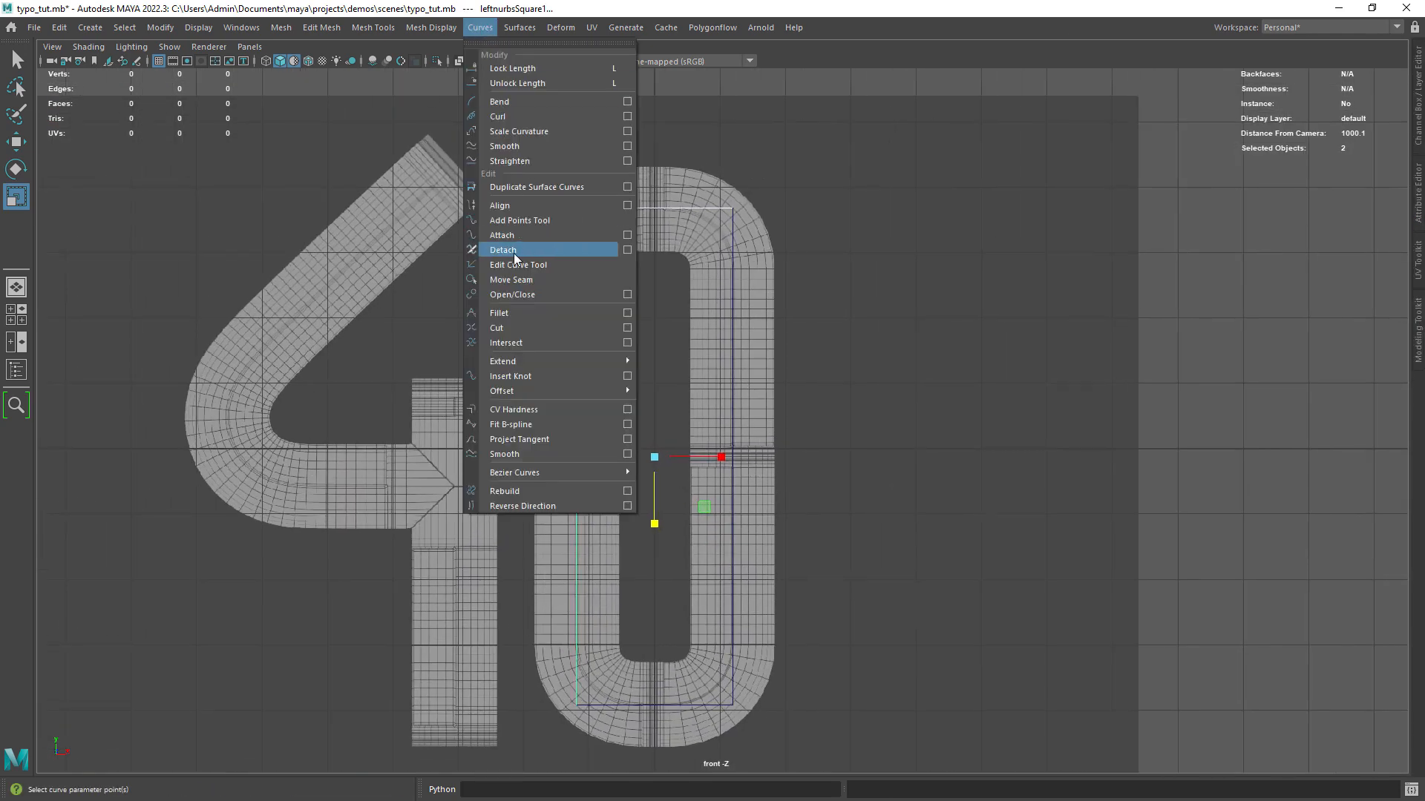
{"action": "left_click", "coordinate": [499, 313]}
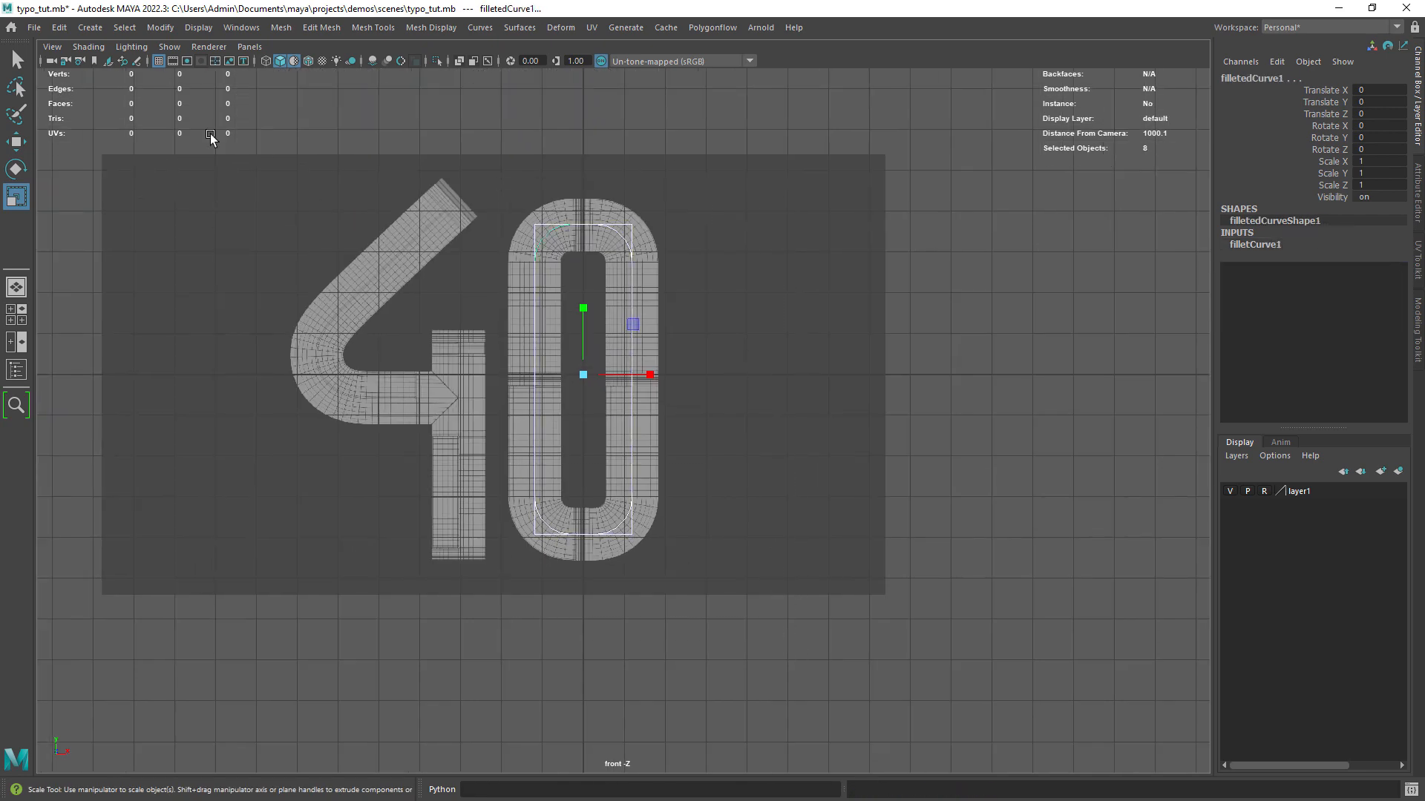
Delete the fillet curve's construction history
{"action": "left_click", "coordinate": [48, 26]}
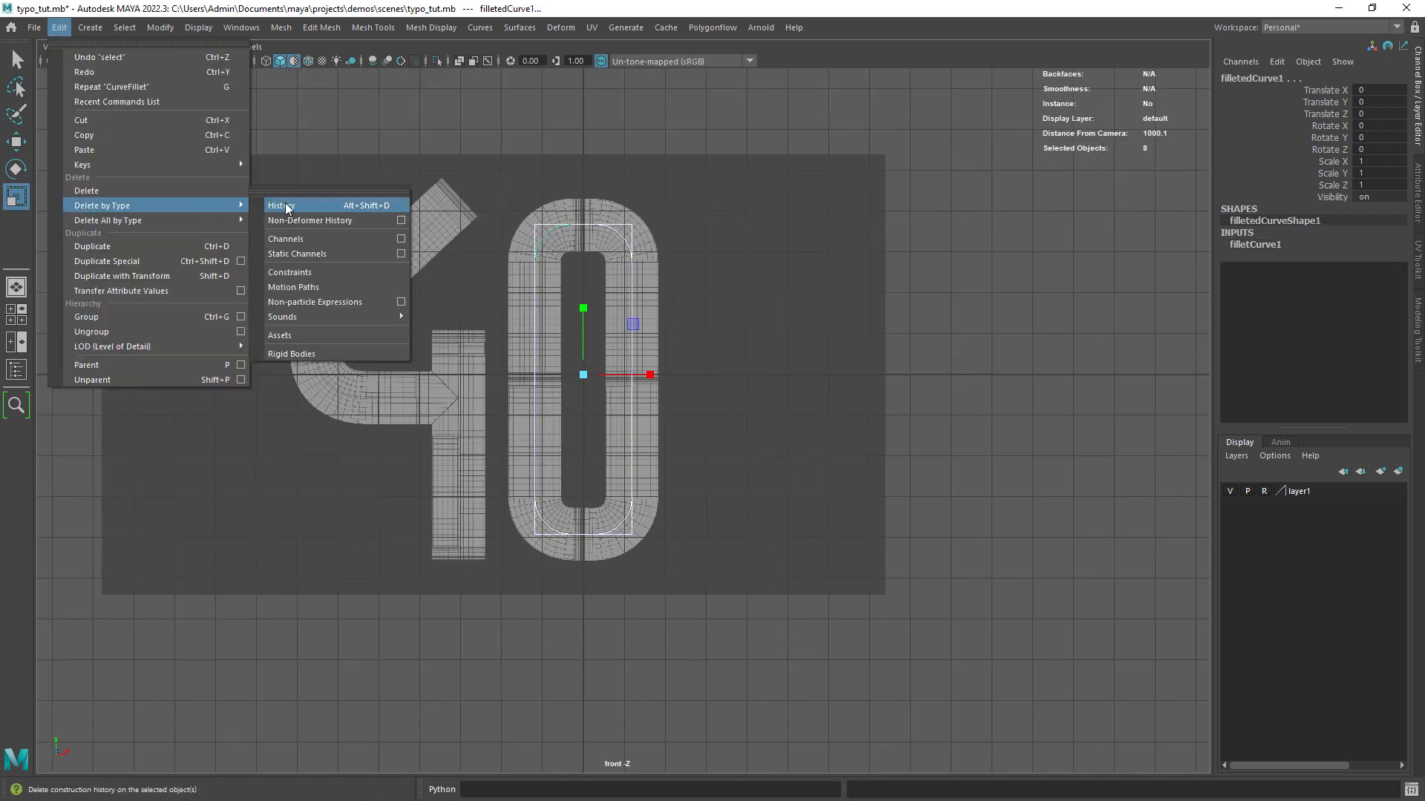
{"action": "left_click", "coordinate": [282, 205]}
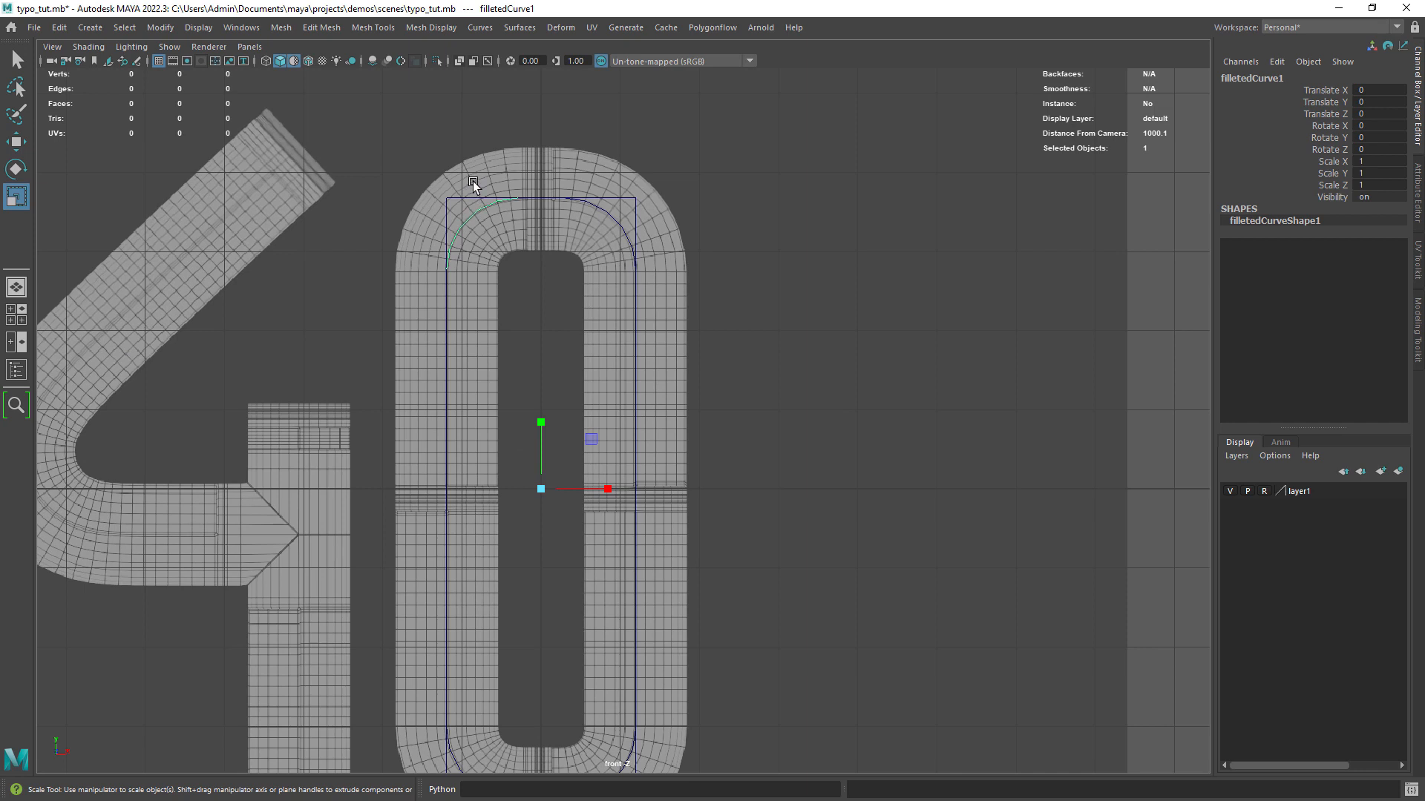
{"action": "left_click", "coordinate": [469, 28]}
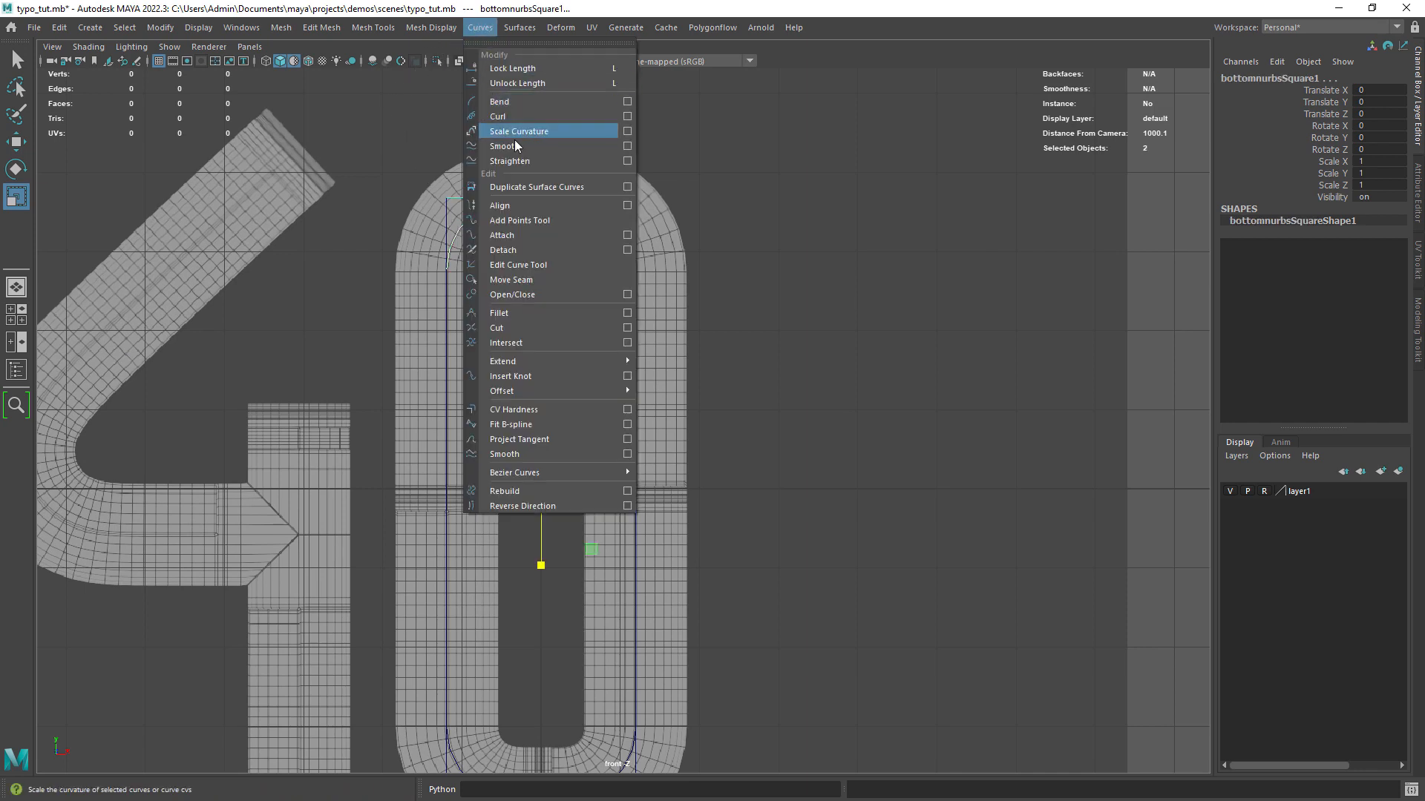
Detach the bottom square curve and fillet its pieces into a second filleted curve
{"action": "left_click", "coordinate": [519, 131]}
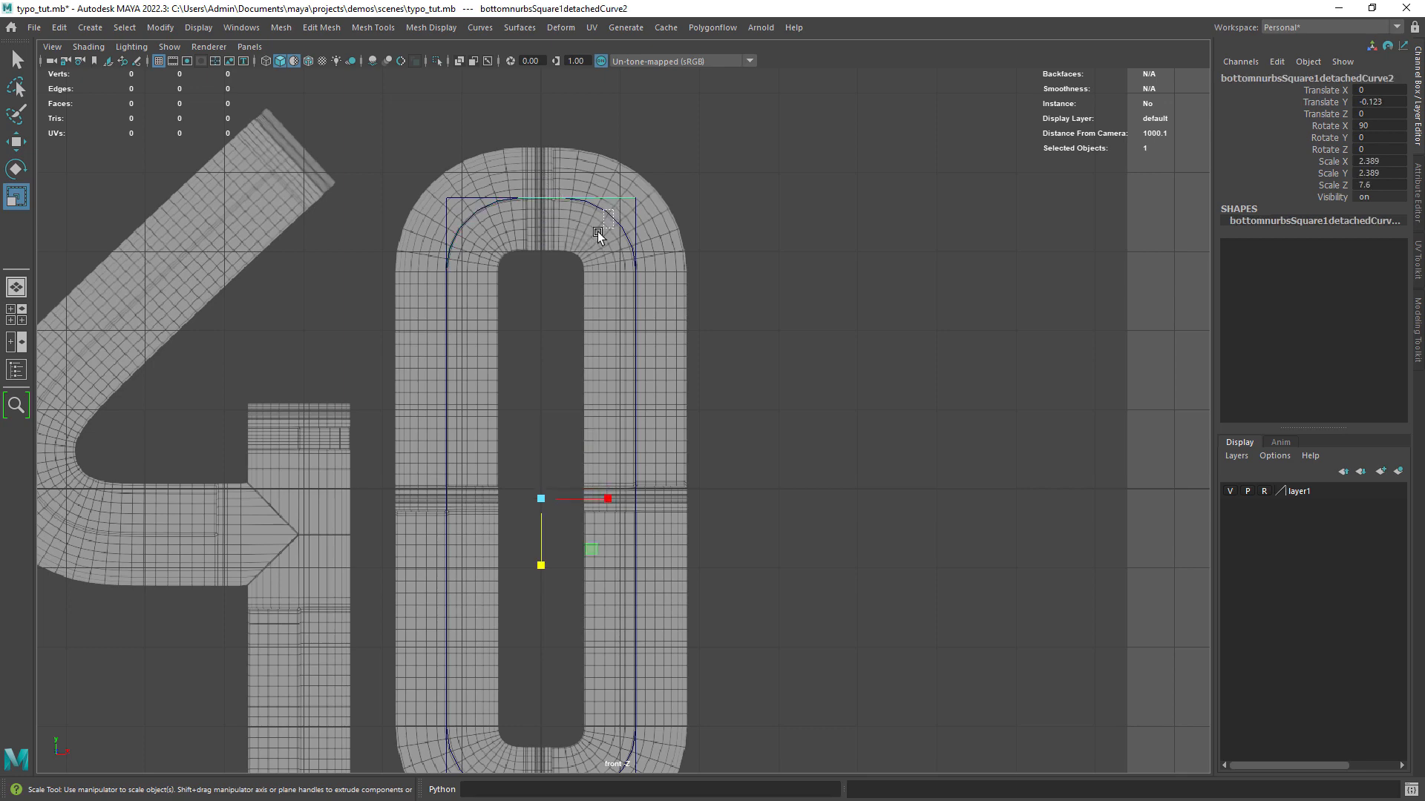
{"action": "left_click", "coordinate": [539, 216]}
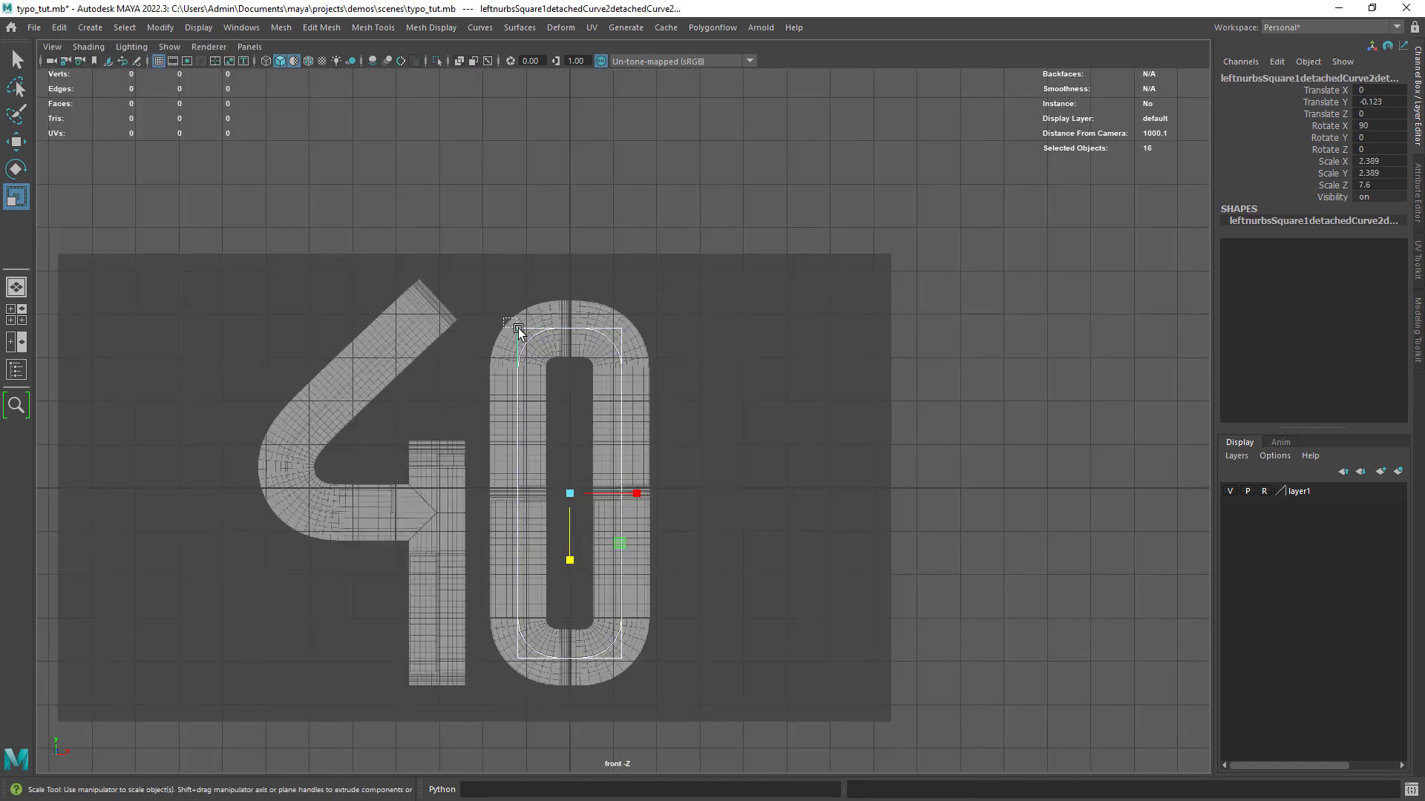
{"action": "left_click", "coordinate": [640, 683]}
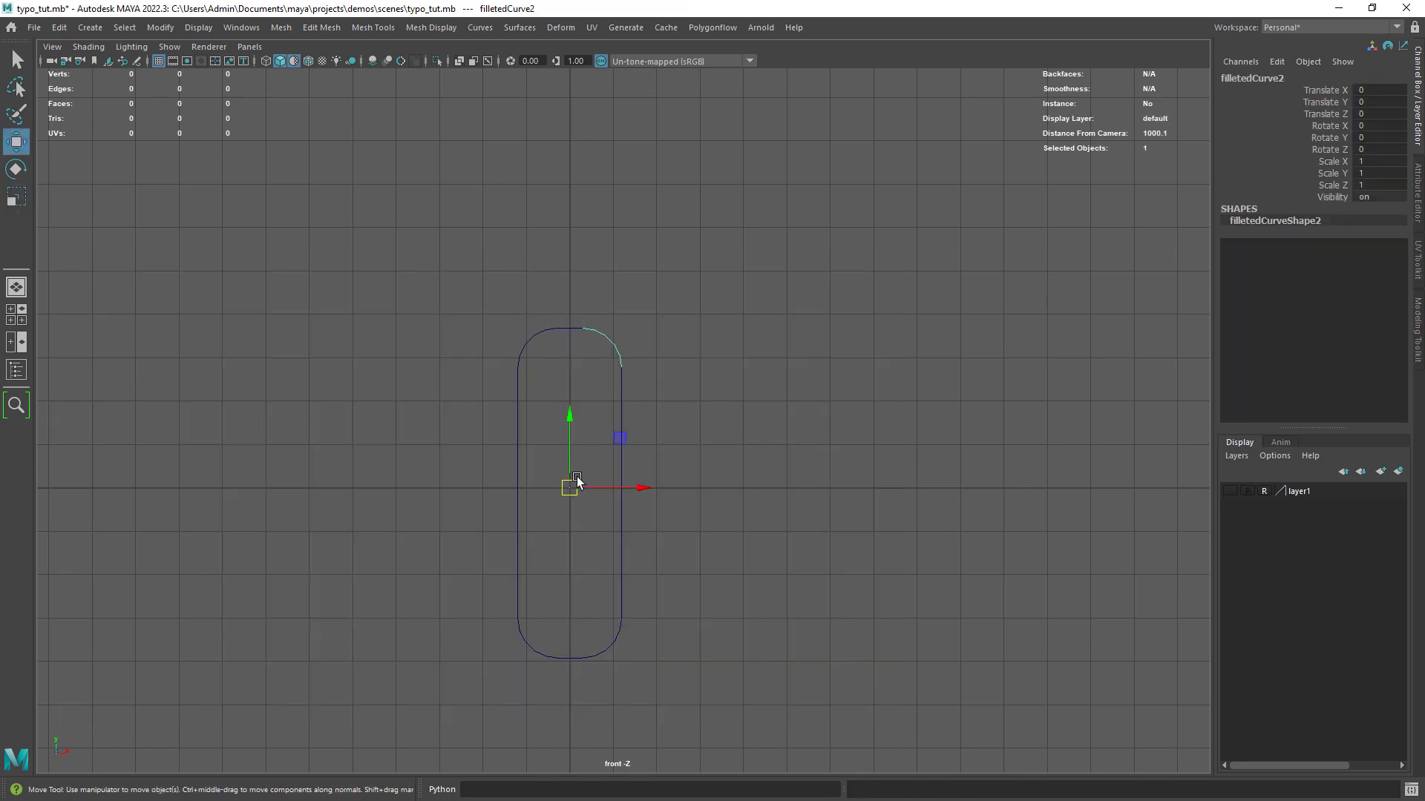
Sweep an 8-sided poly mesh along filletedCurve2 and show layer1 again
{"action": "left_click", "coordinate": [479, 27]}
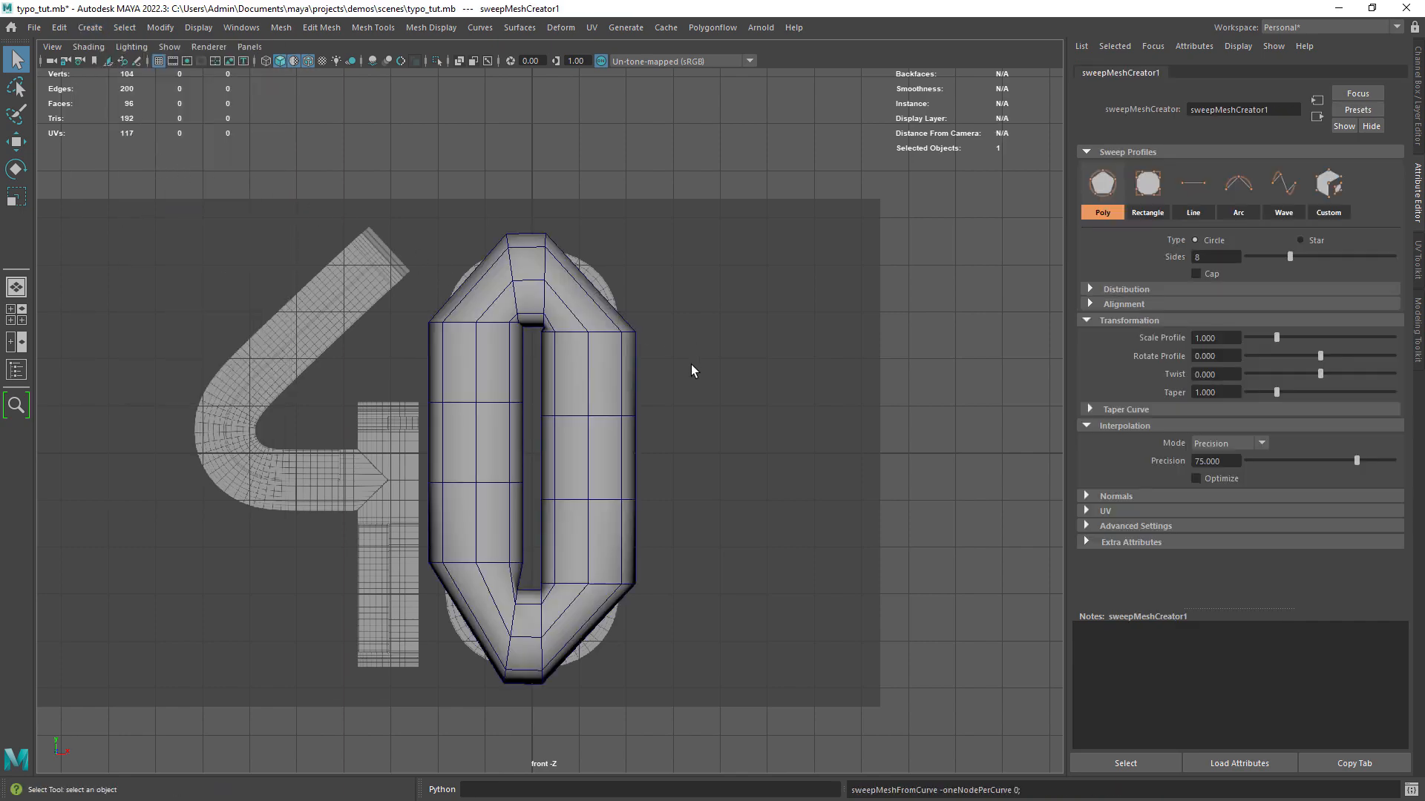
Give sweepMeshCreator1 32 sides, profile scale 0.667, and precision about 97, in wireframe
{"action": "key", "text": "4"}
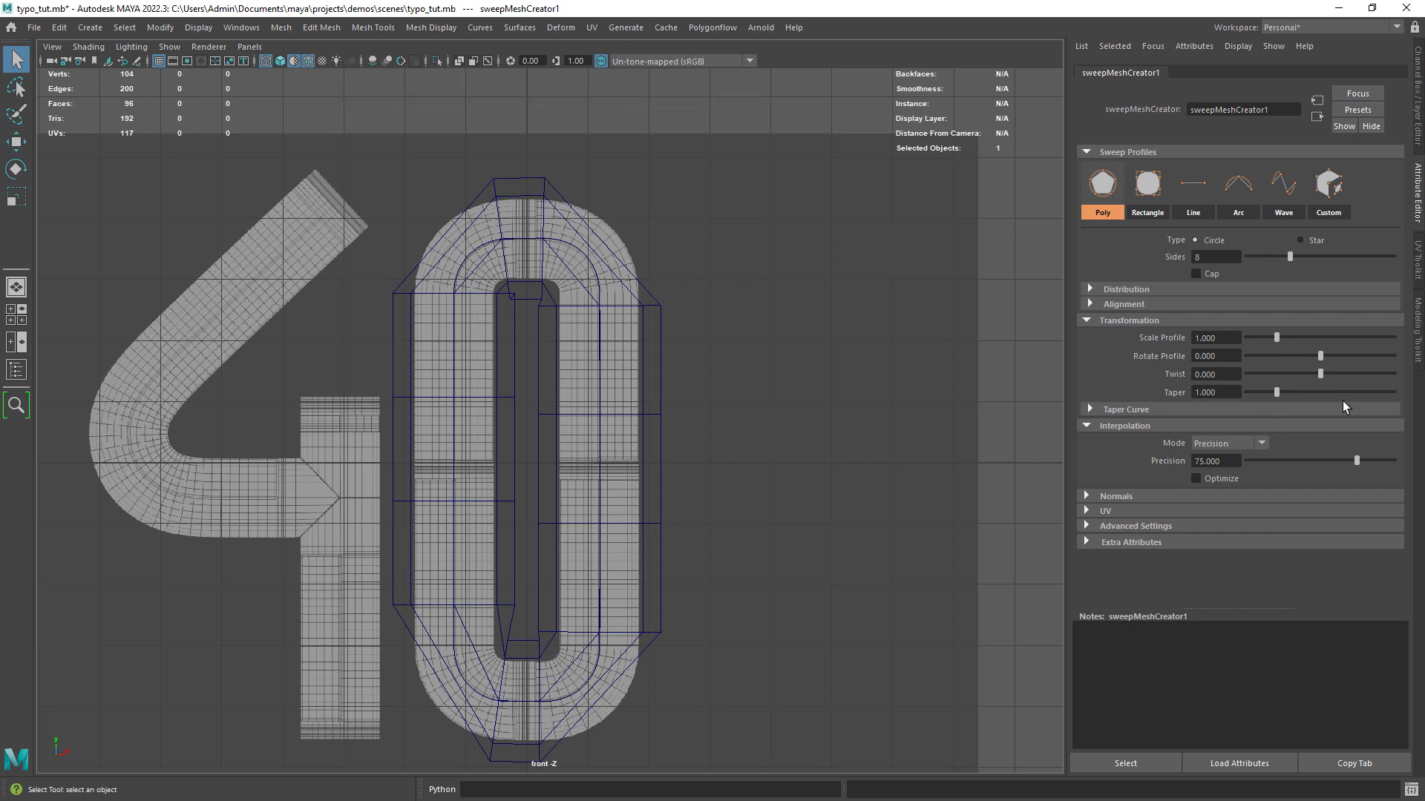
{"action": "left_click", "coordinate": [1215, 256]}
{"action": "type", "text": "32"}
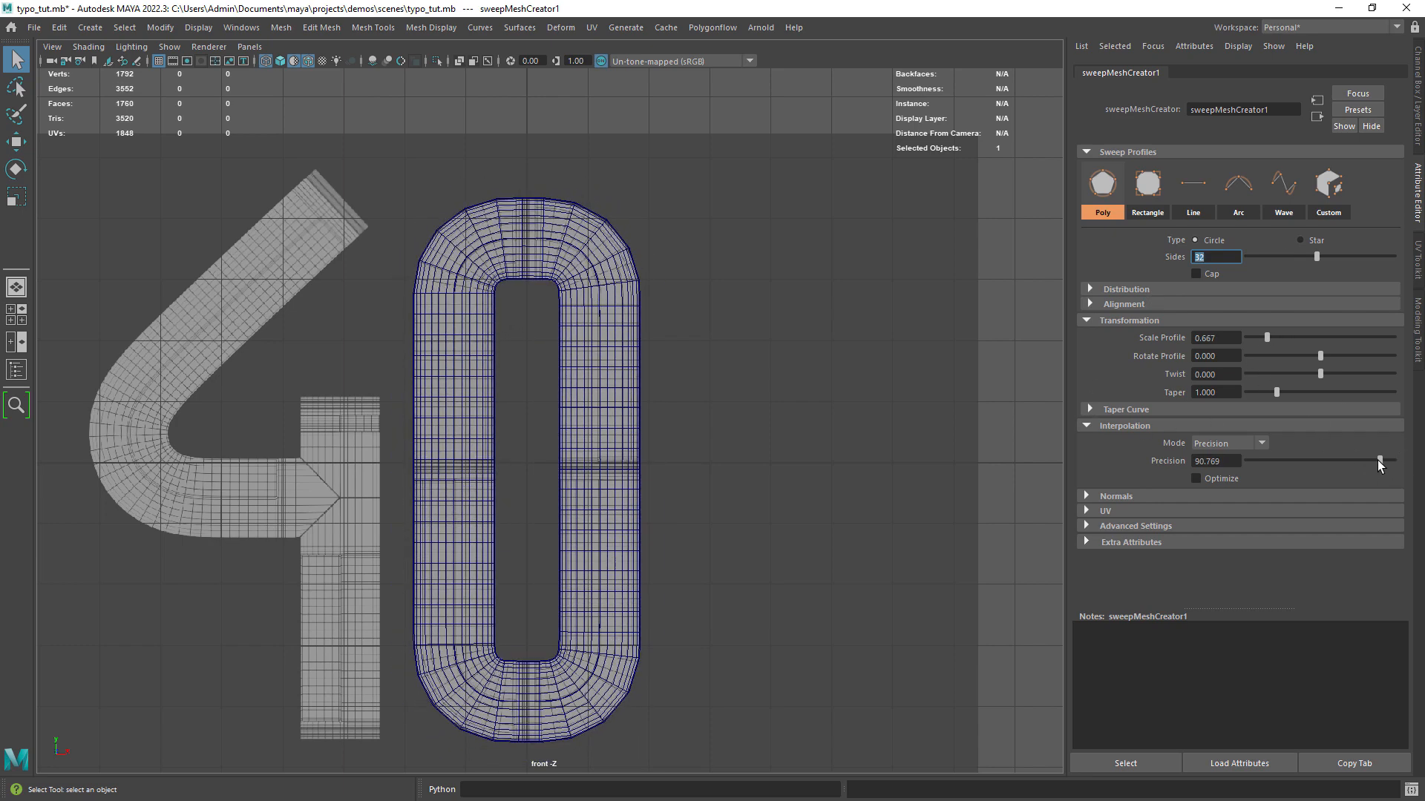
{"action": "left_click_drag", "start_coordinate": [1379, 460], "coordinate": [1387, 460]}
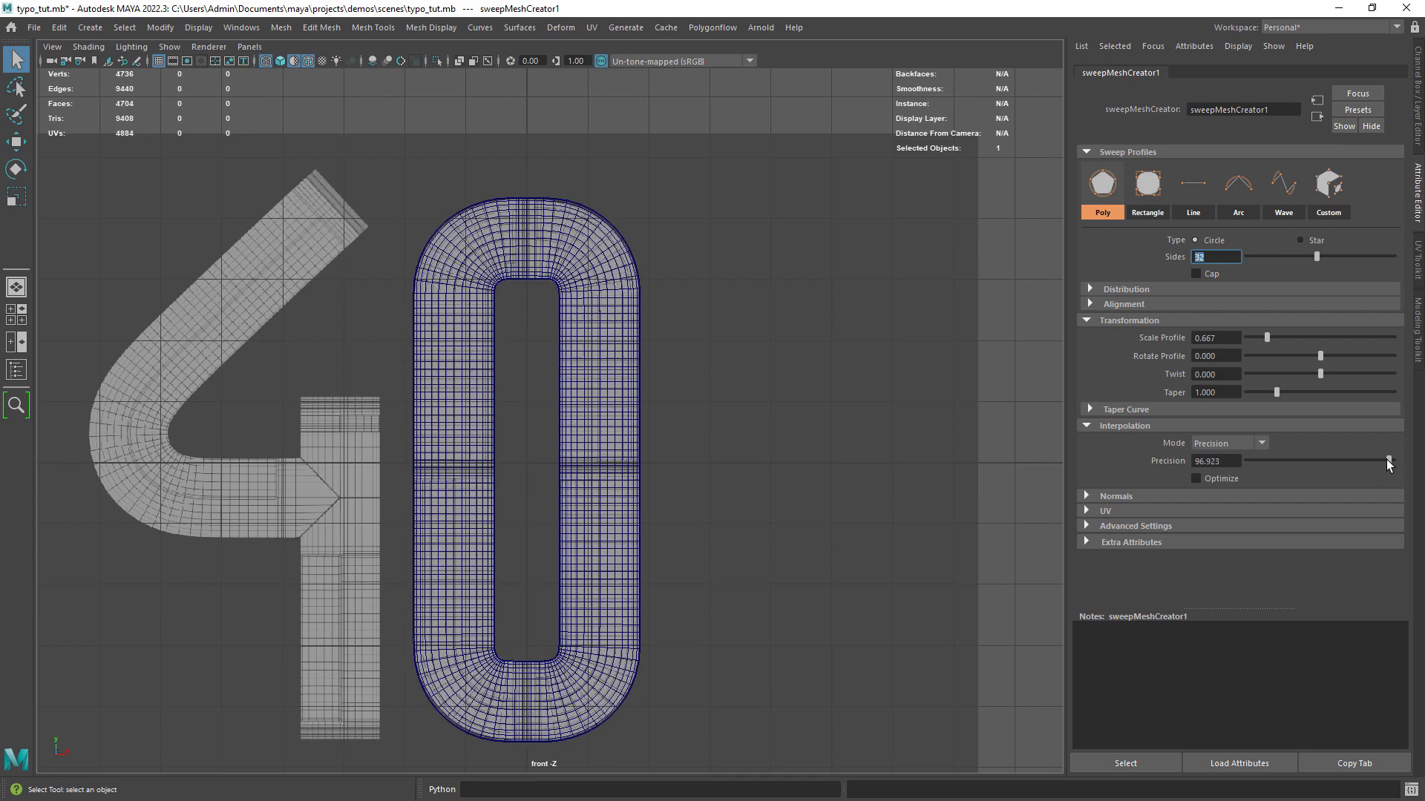
{"action": "left_click_drag", "start_coordinate": [1385, 462], "coordinate": [1388, 460]}
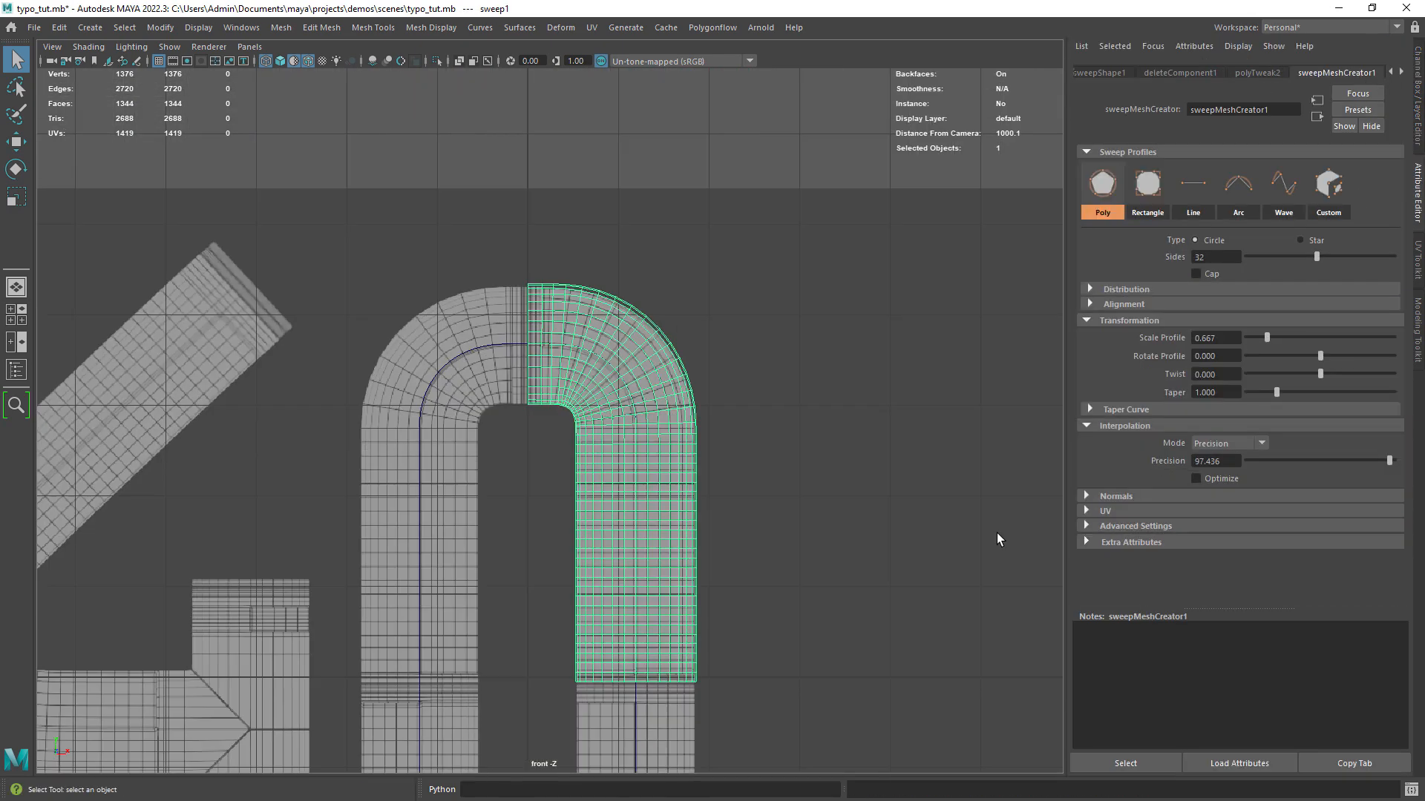
Delete unwanted sweep1 faces, keeping the top-right bend and right side, and hide layer1
{"action": "left_click_drag", "start_coordinate": [1284, 337], "coordinate": [1276, 336]}
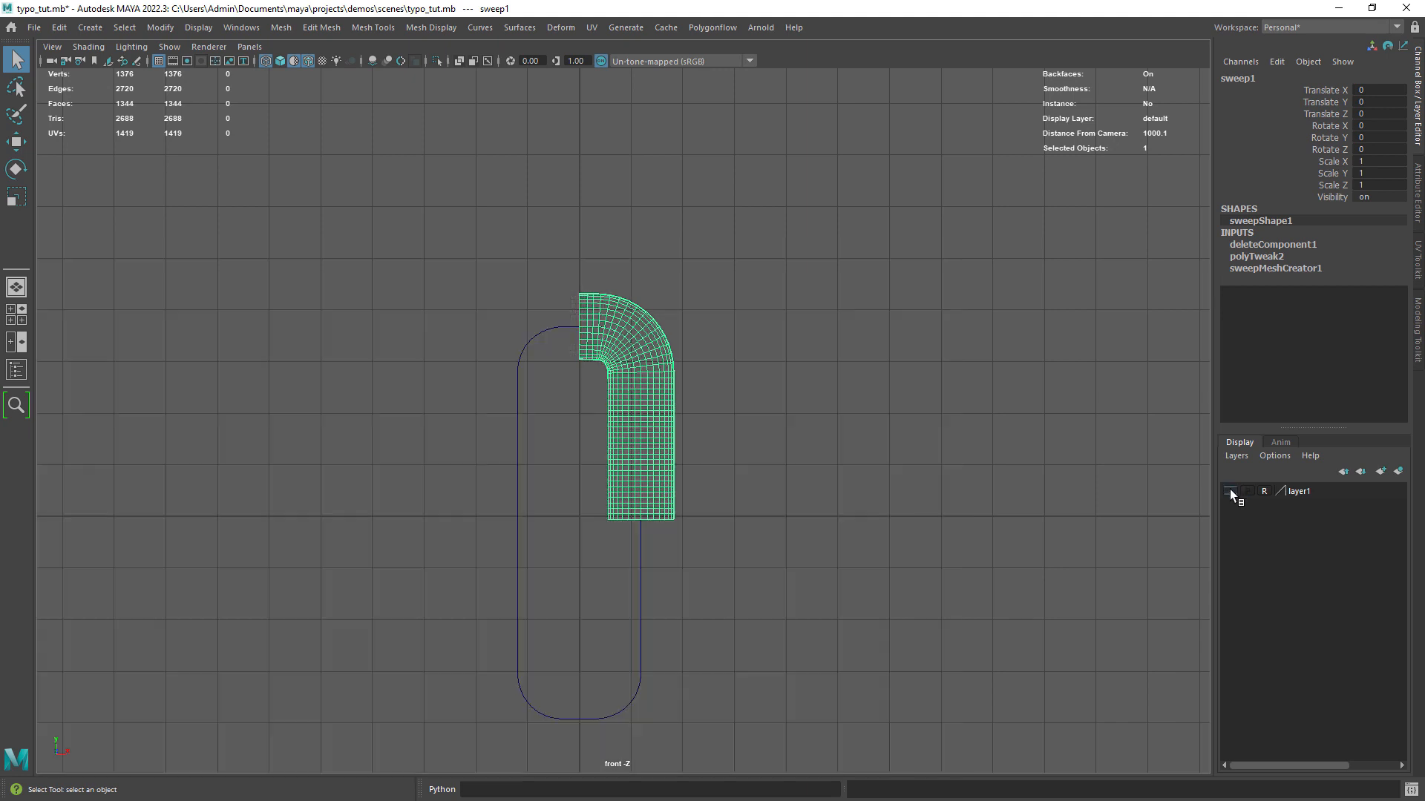
{"action": "left_click", "coordinate": [1231, 491]}
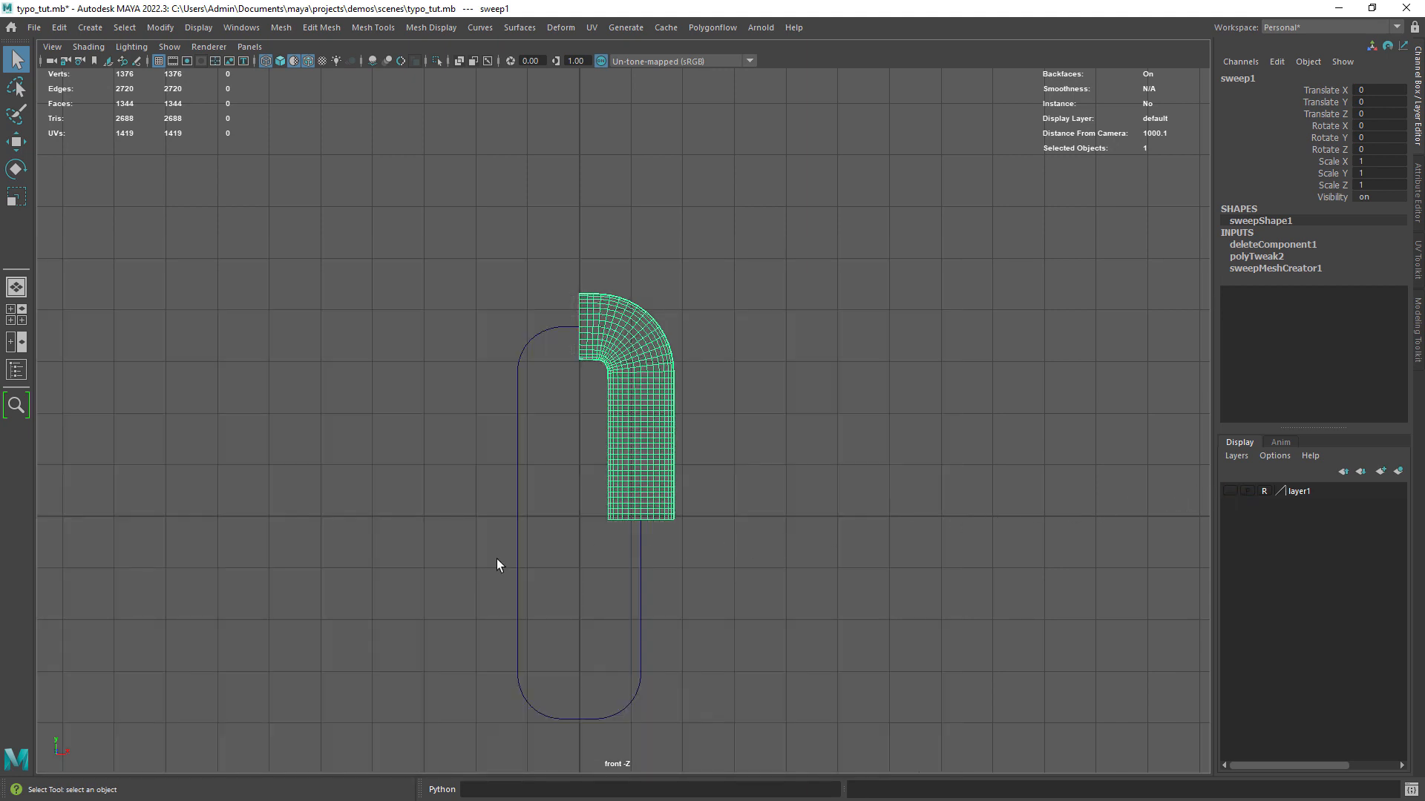
{"action": "mouse_move", "coordinate": [553, 536]}
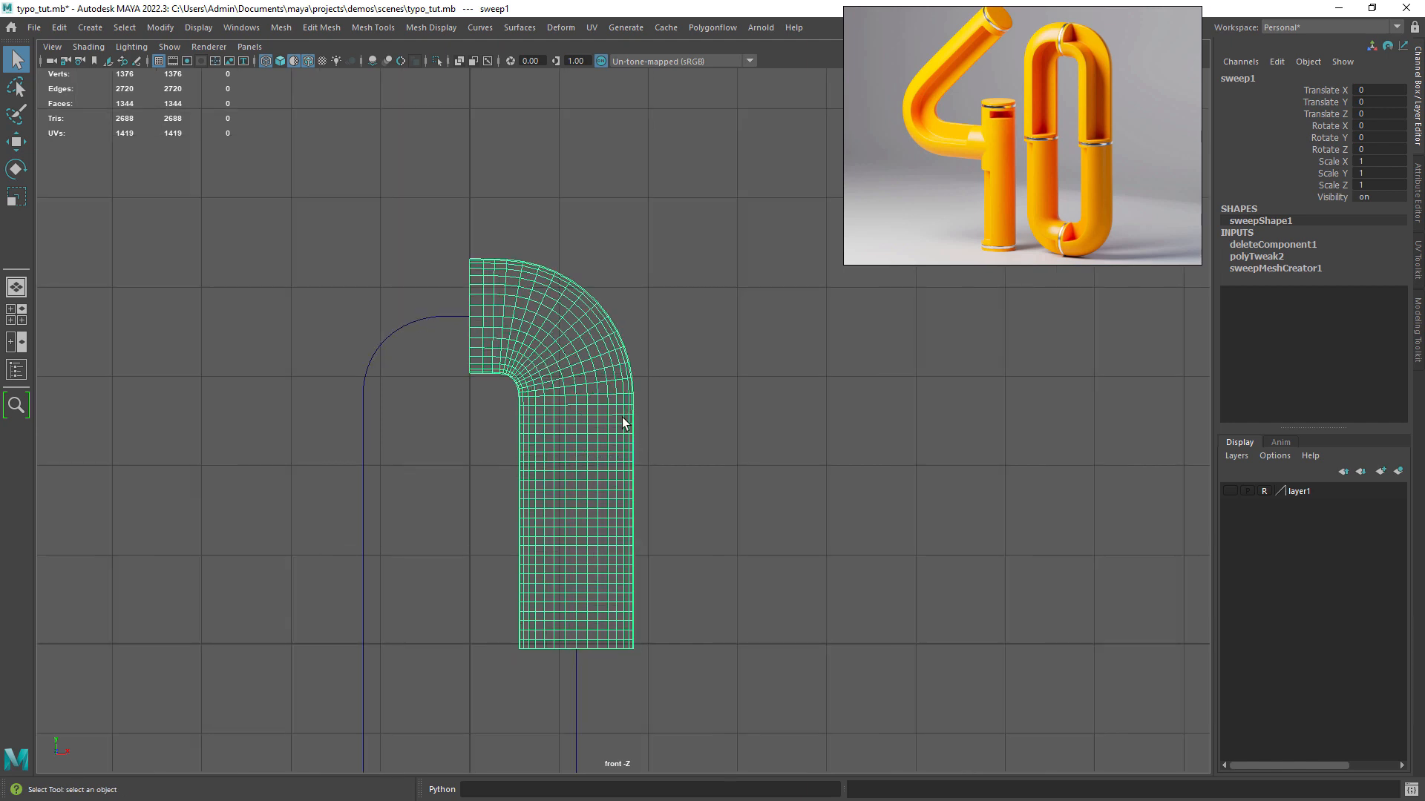
{"action": "mouse_move", "coordinate": [570, 369]}
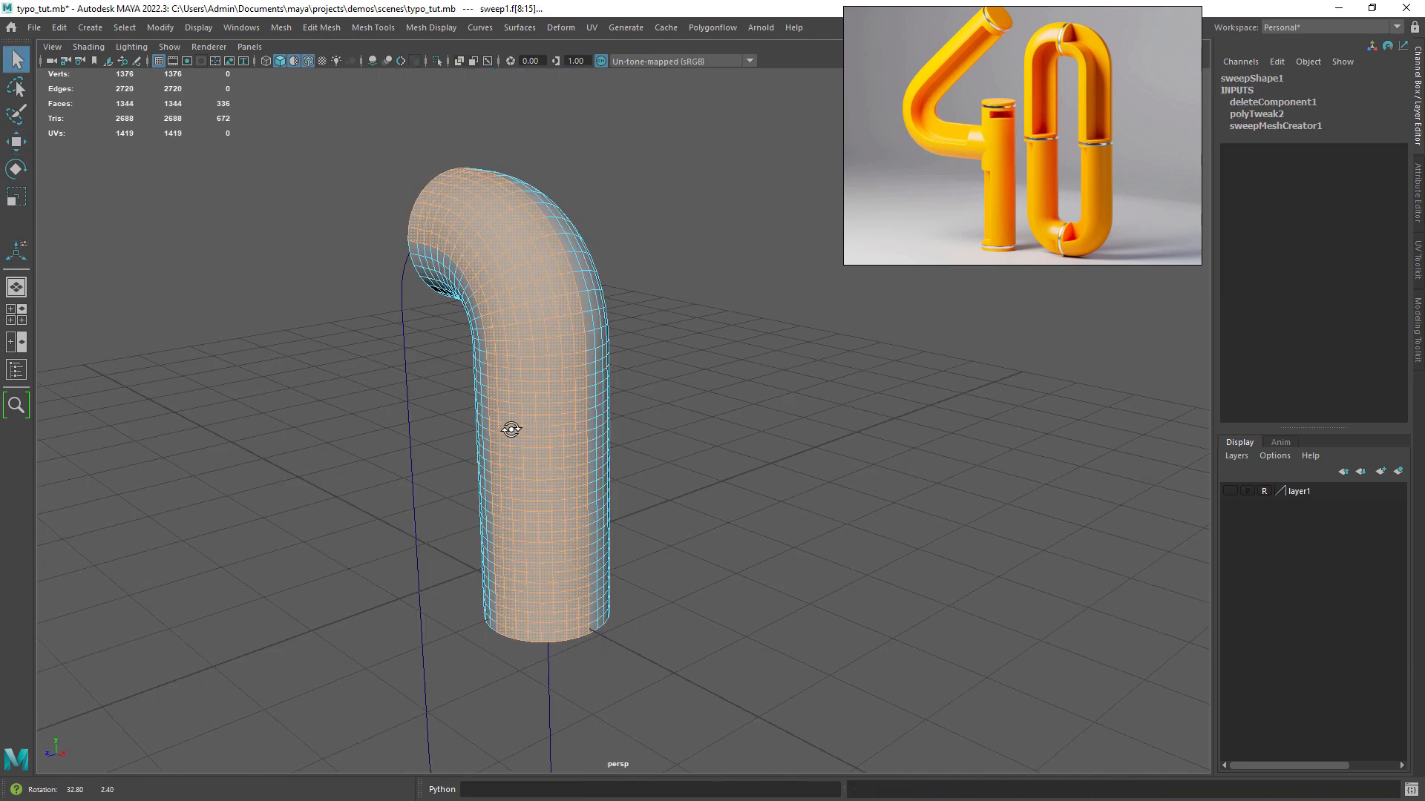
In perspective view, select a strip of sweep1 faces and open Create > Sets
{"action": "left_click", "coordinate": [95, 27]}
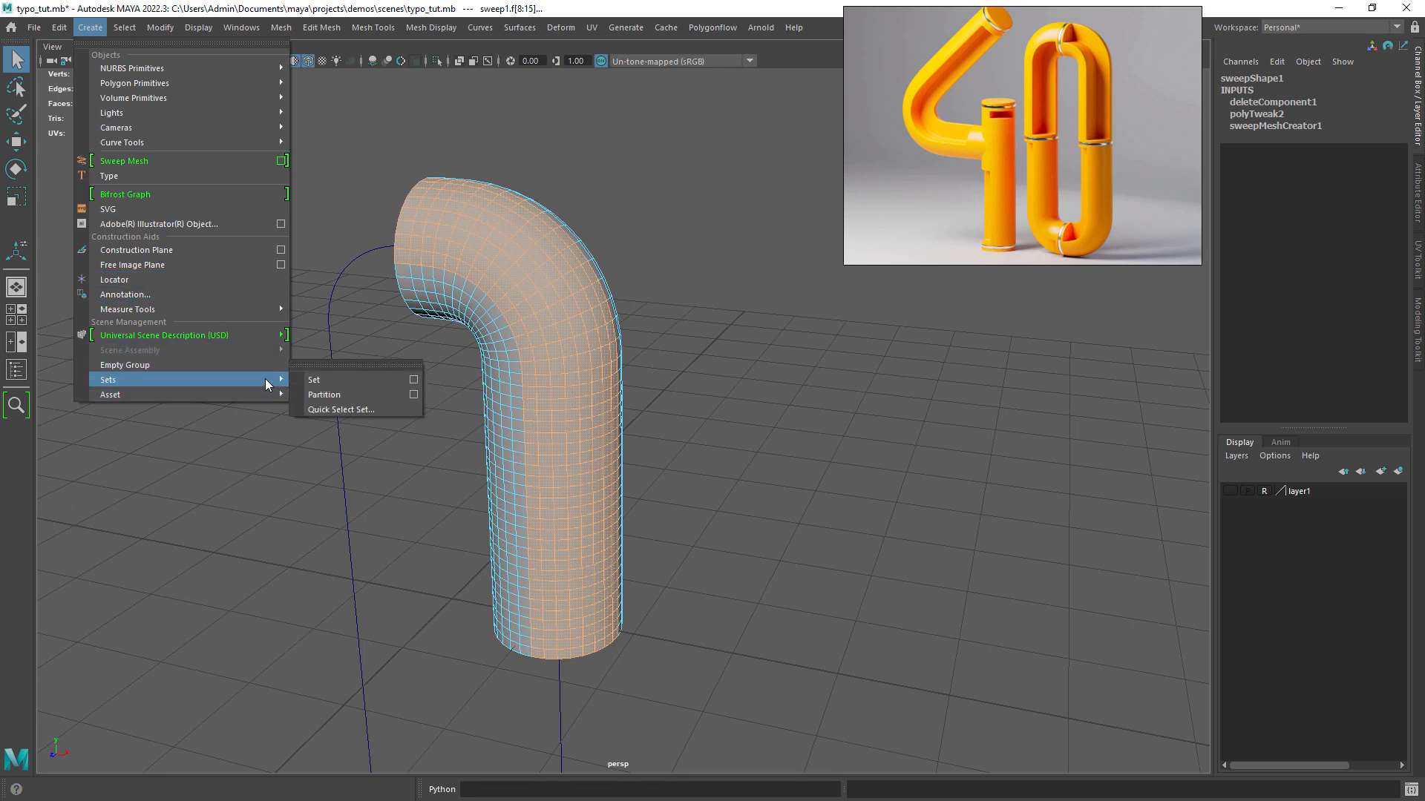
Save the selected faces as a Quick Select Set, then extrude the groove and cap the tube end
{"action": "left_click", "coordinate": [340, 409]}
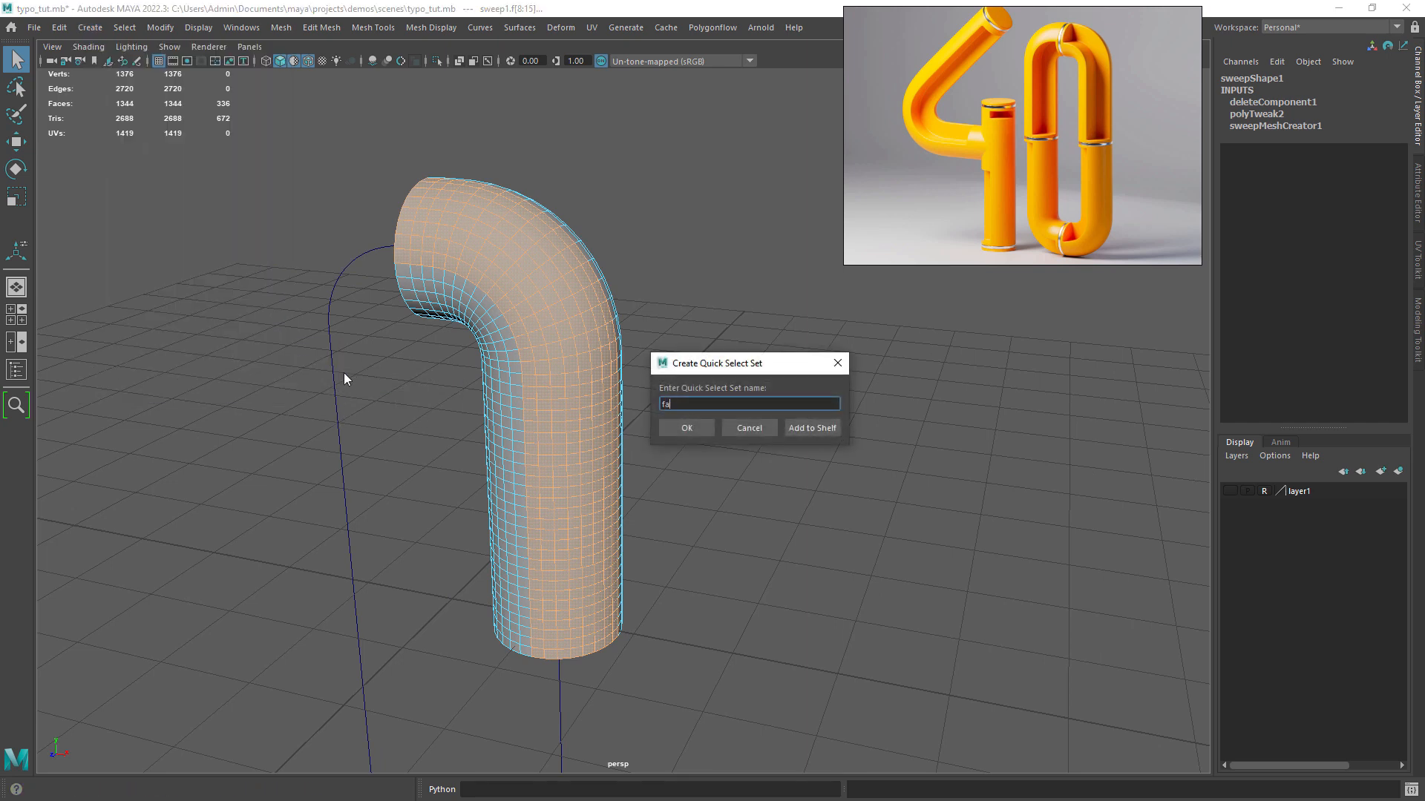
{"action": "left_click", "coordinate": [686, 428]}
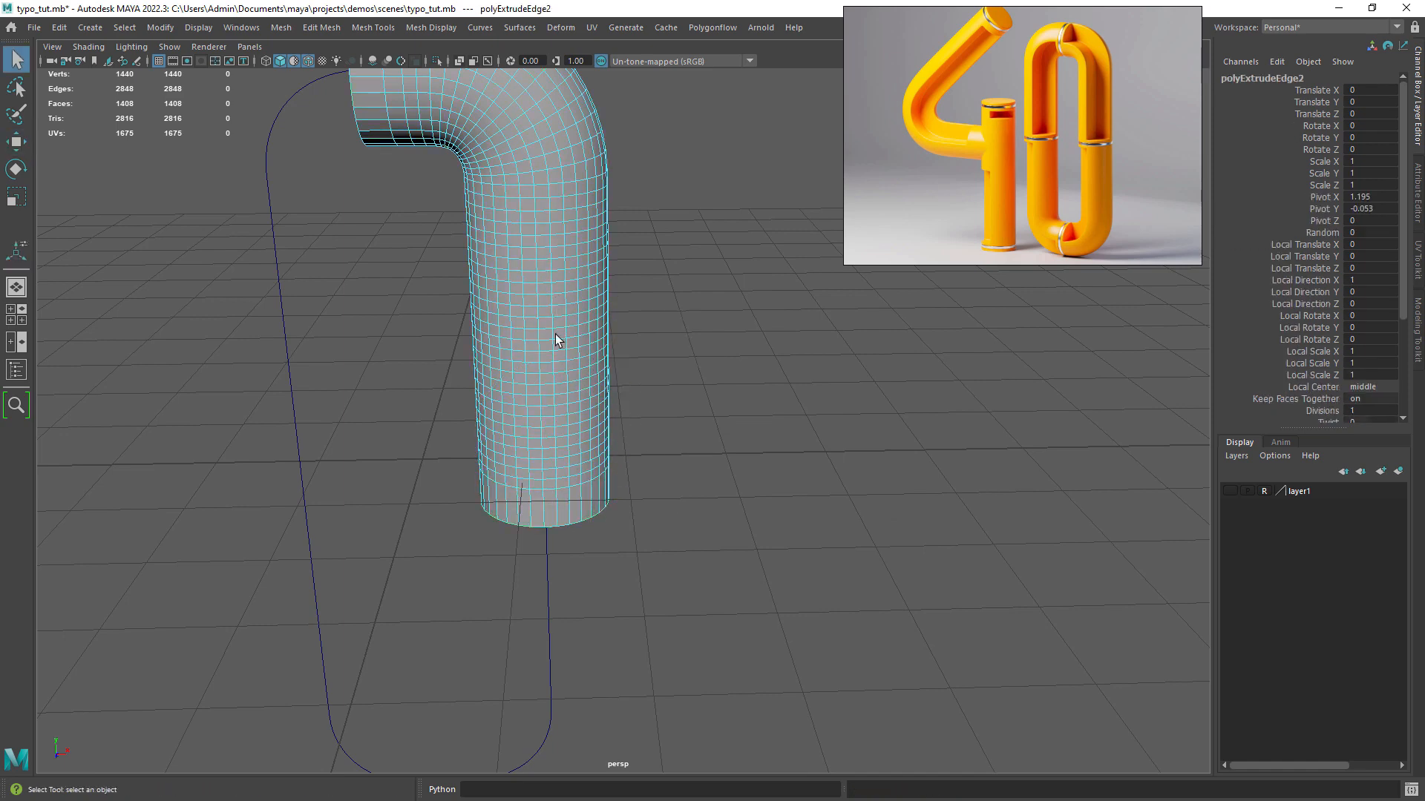
{"action": "left_click", "coordinate": [125, 28]}
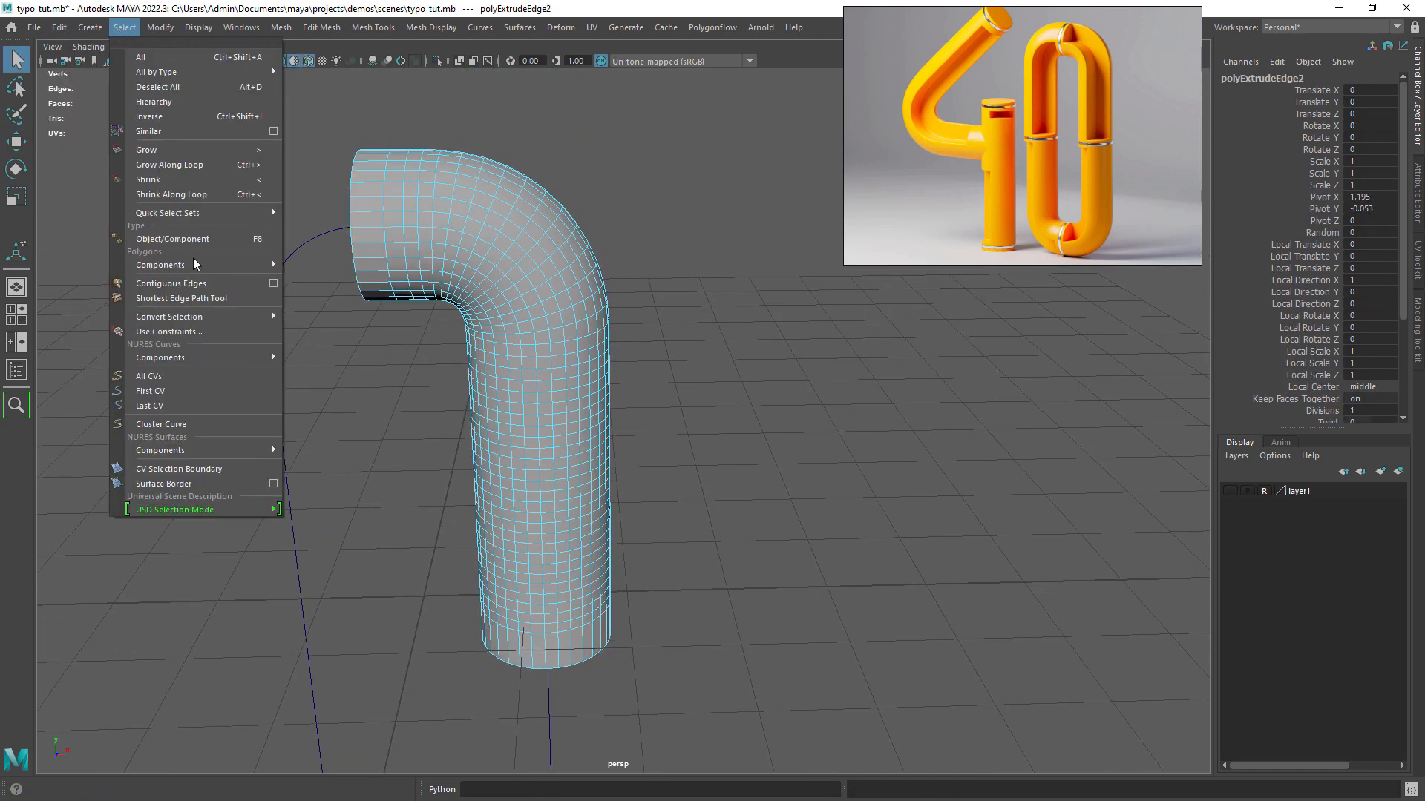
{"action": "mouse_move", "coordinate": [167, 213]}
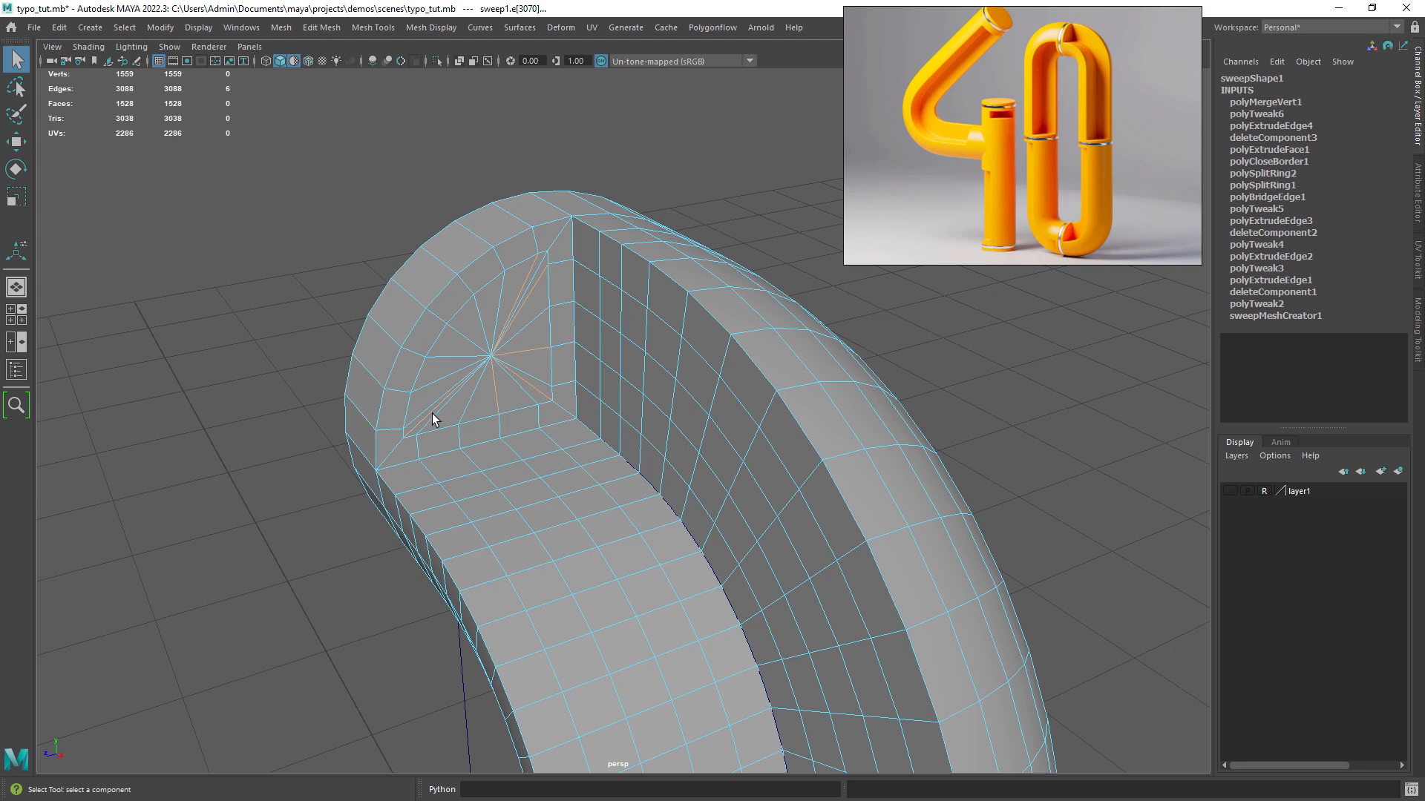
{"action": "mouse_move", "coordinate": [431, 414]}
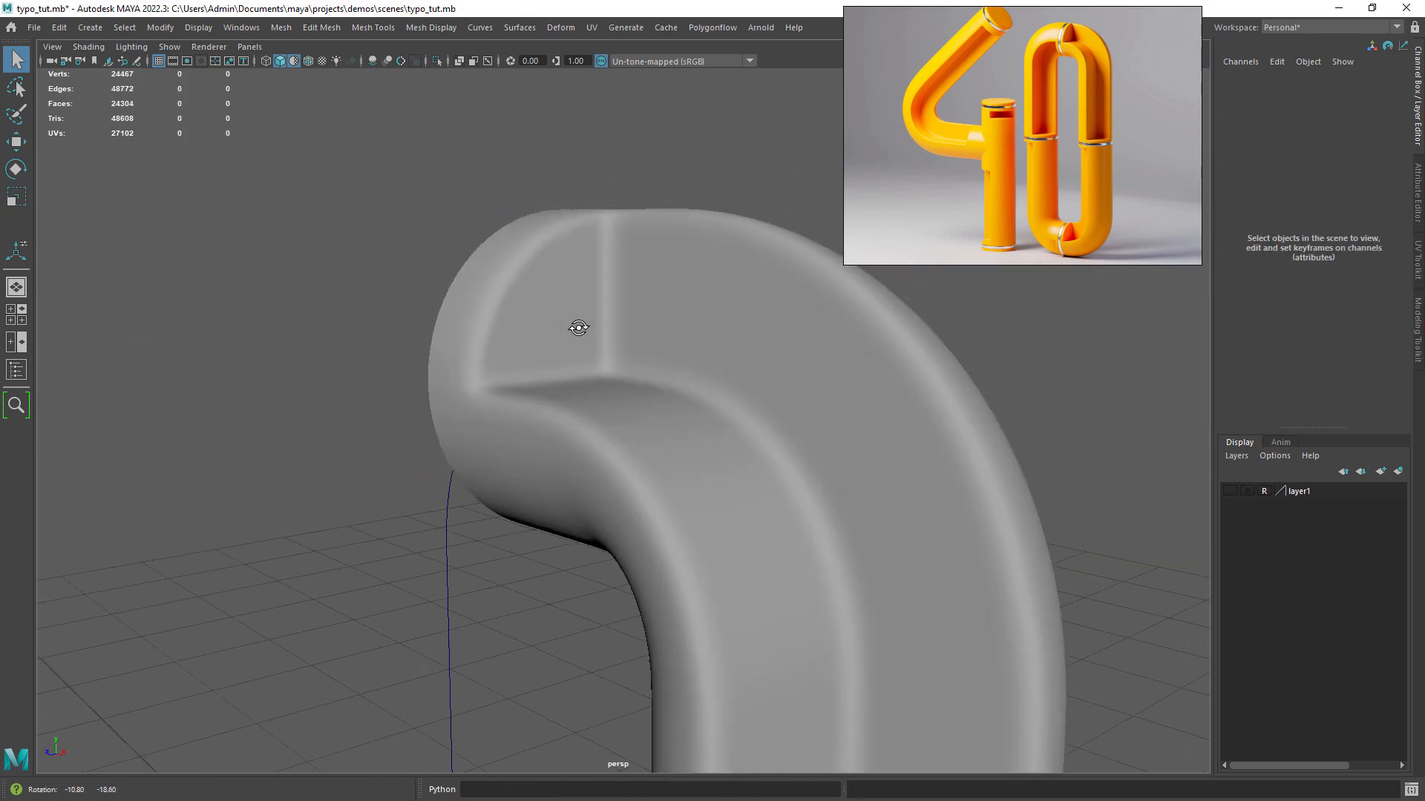
Preview the grooved tube smoothed and assign sweep to the new layer2
{"action": "left_click", "coordinate": [598, 285]}
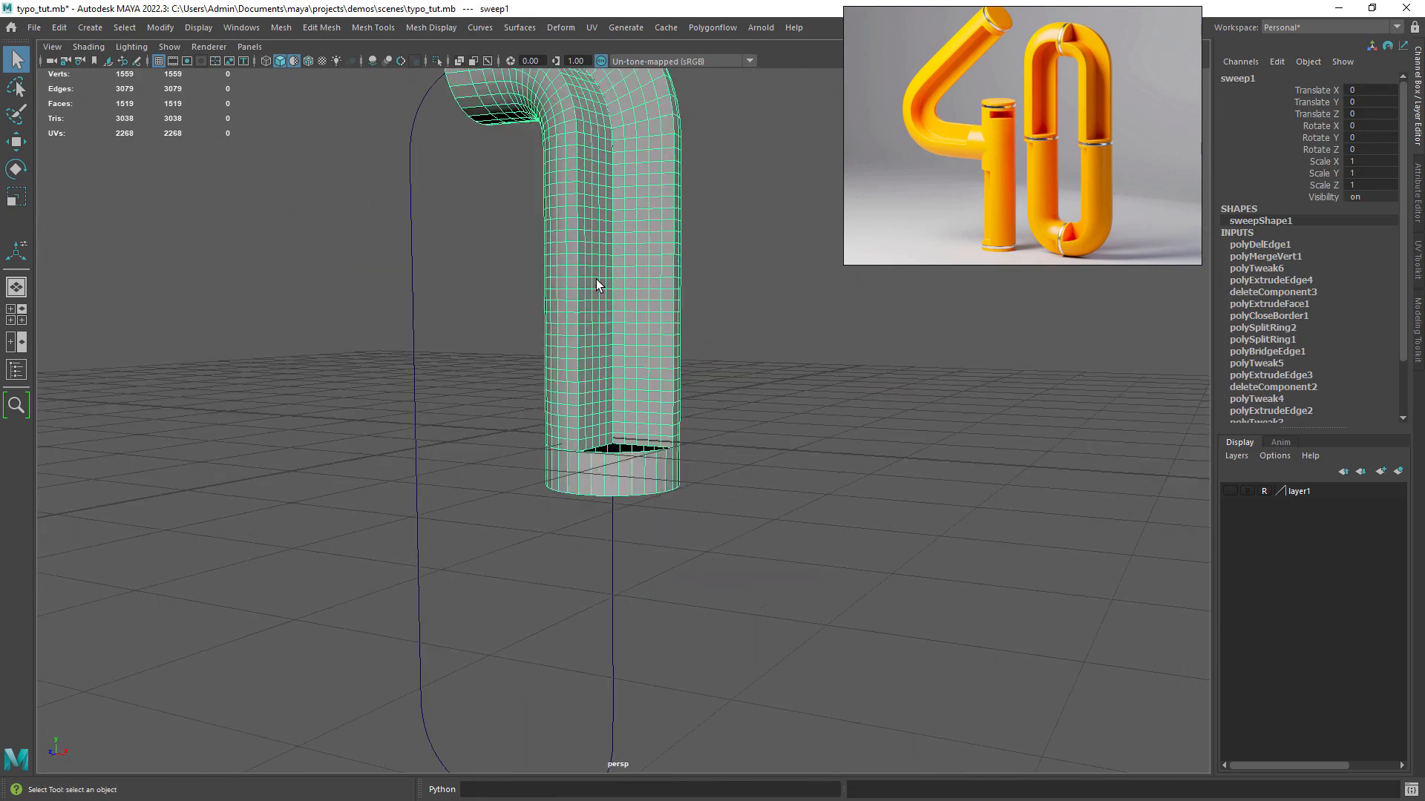
{"action": "left_click_drag", "start_coordinate": [599, 286], "coordinate": [636, 418]}
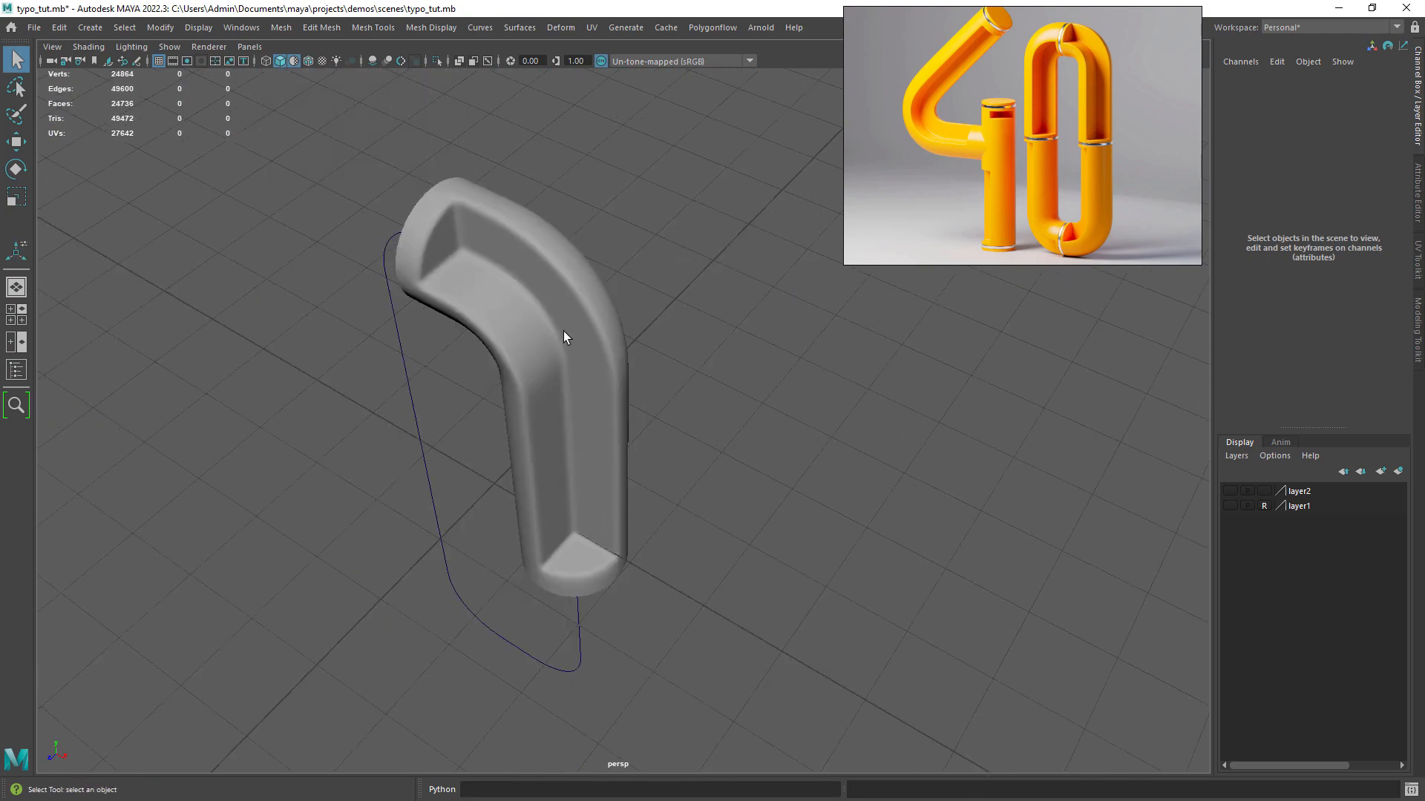
Model the flat-capped tube section and put it on a new layer3
{"action": "left_click_drag", "start_coordinate": [563, 336], "coordinate": [552, 388]}
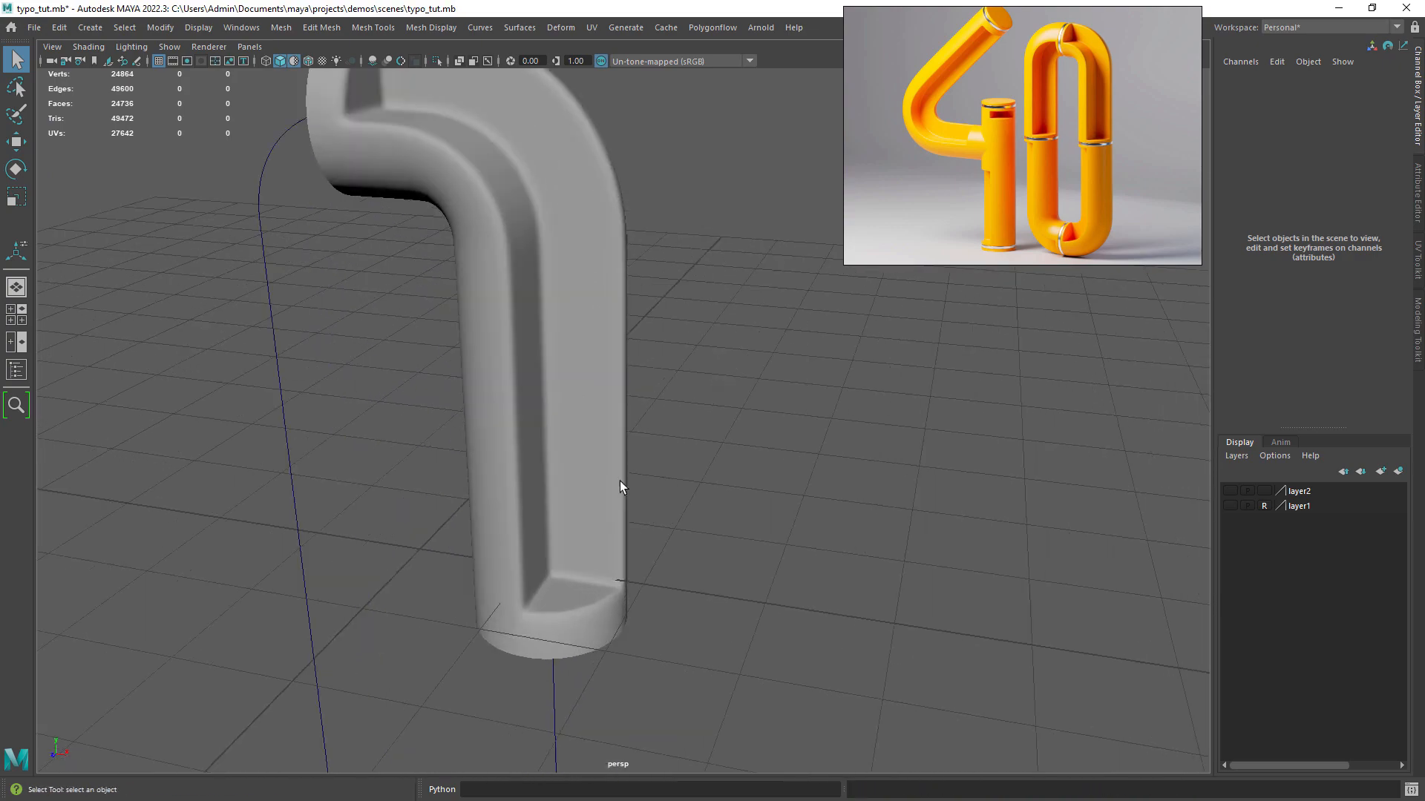
{"action": "left_click", "coordinate": [553, 340]}
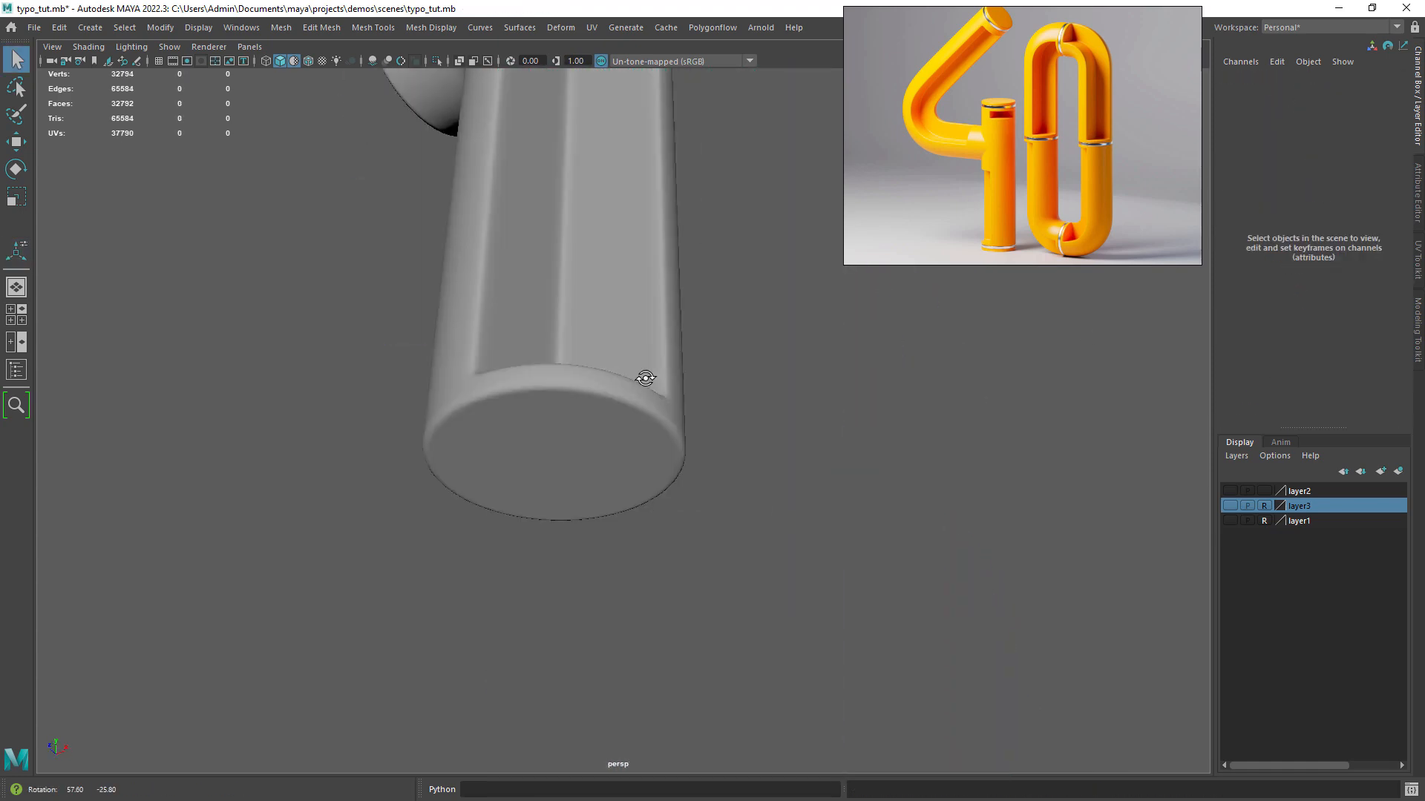
Duplicate the hooked tube as sweep3, scale Y to -1, and move it below the original
{"action": "left_click_drag", "start_coordinate": [644, 379], "coordinate": [589, 428]}
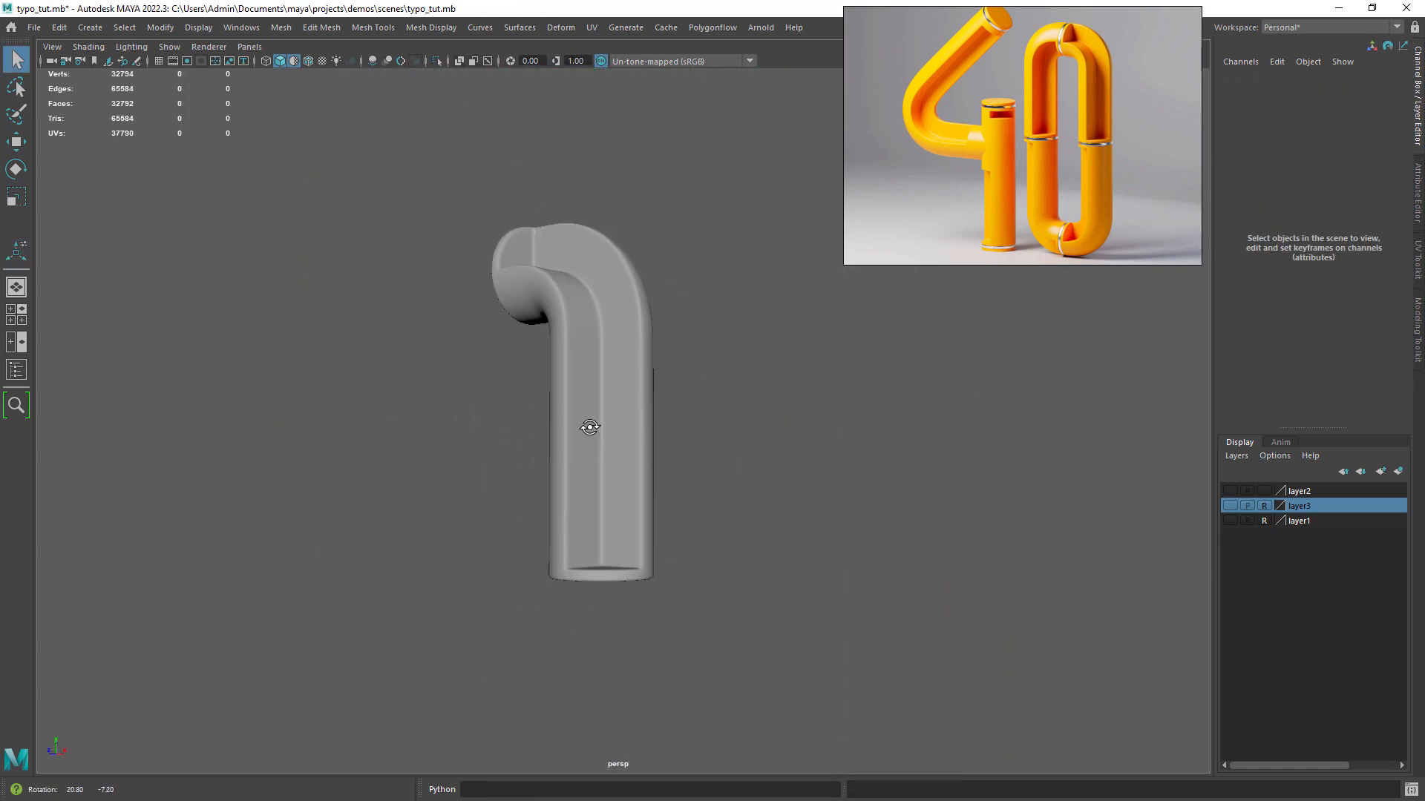
{"action": "left_click", "coordinate": [588, 430]}
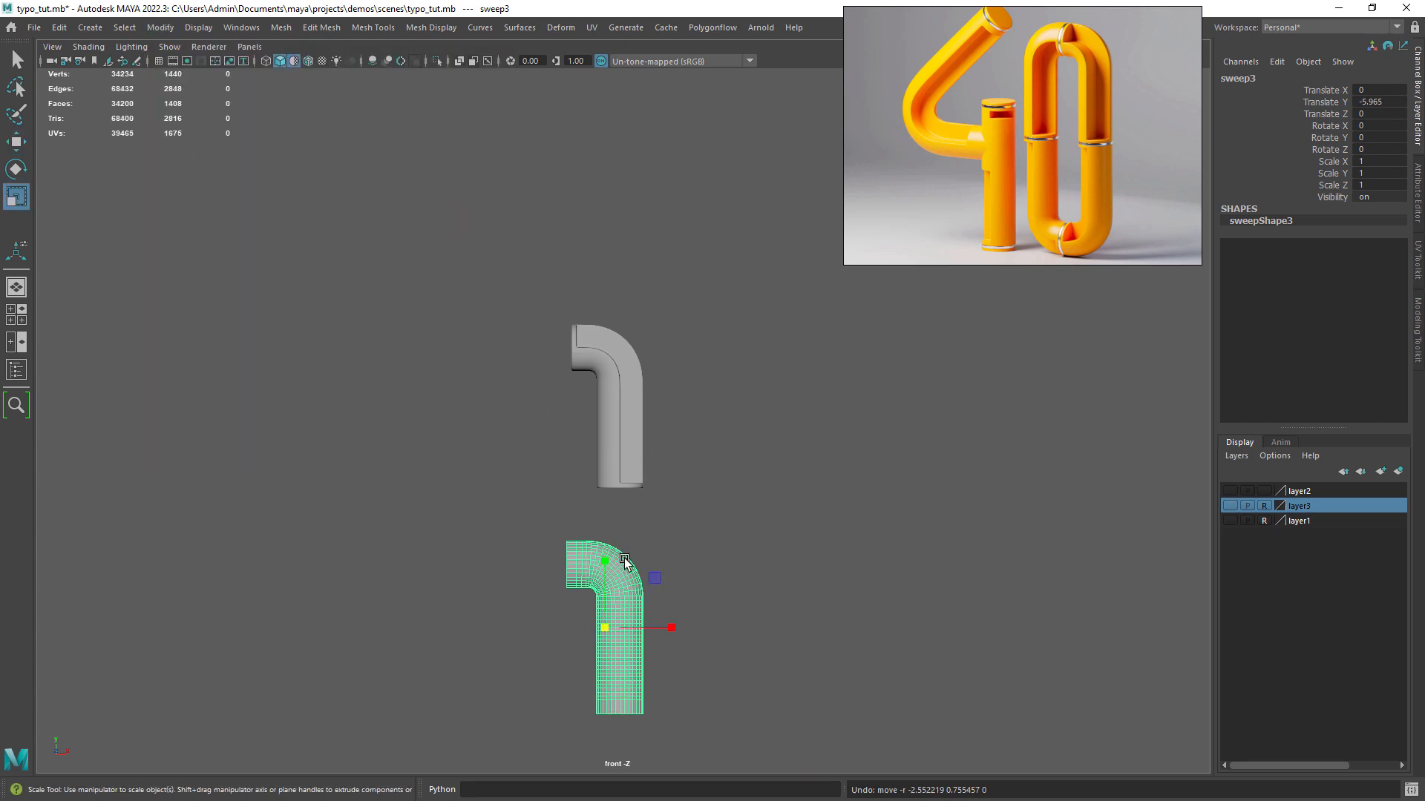
{"action": "left_click_drag", "start_coordinate": [604, 561], "coordinate": [604, 632]}
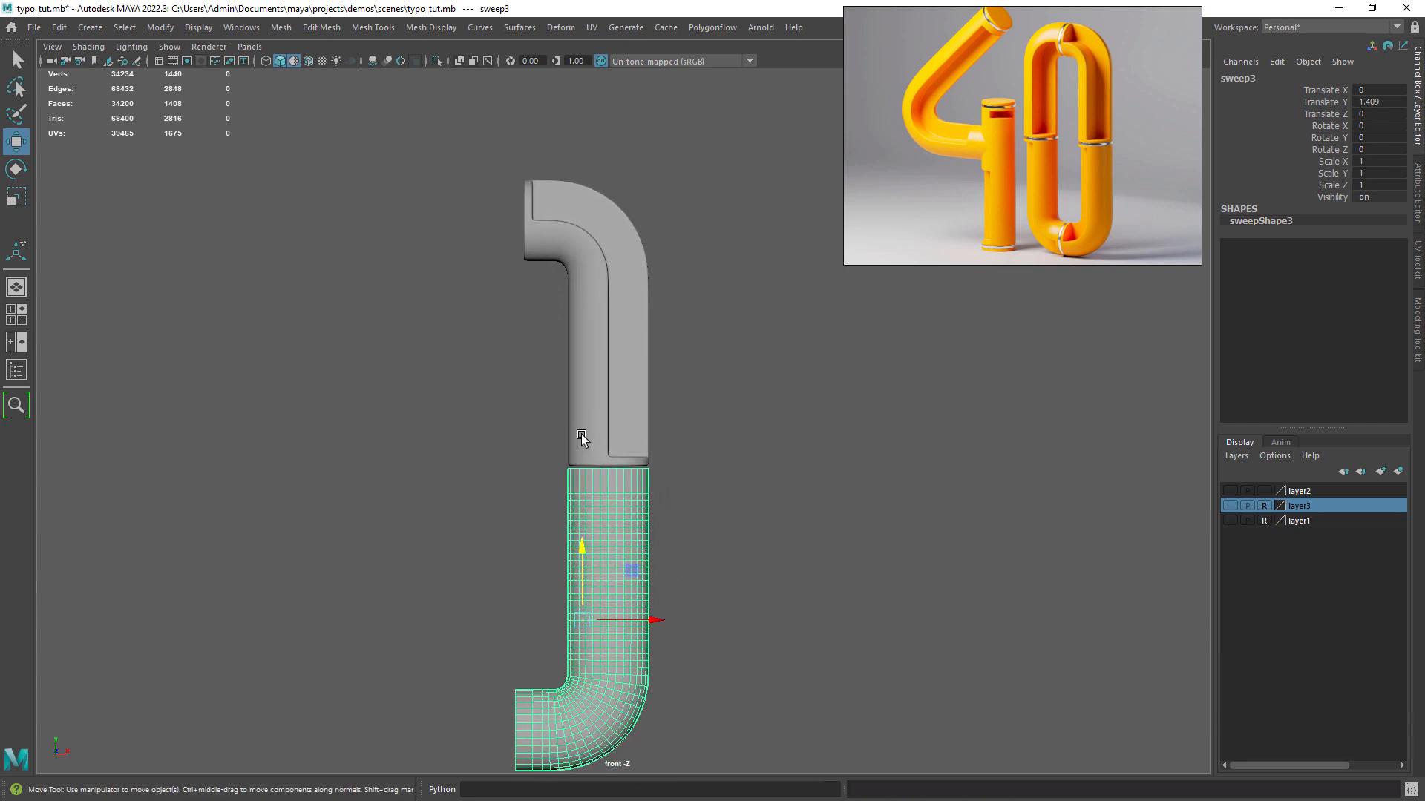
{"action": "scroll", "scroll_direction": "down", "scroll_amount": 3}
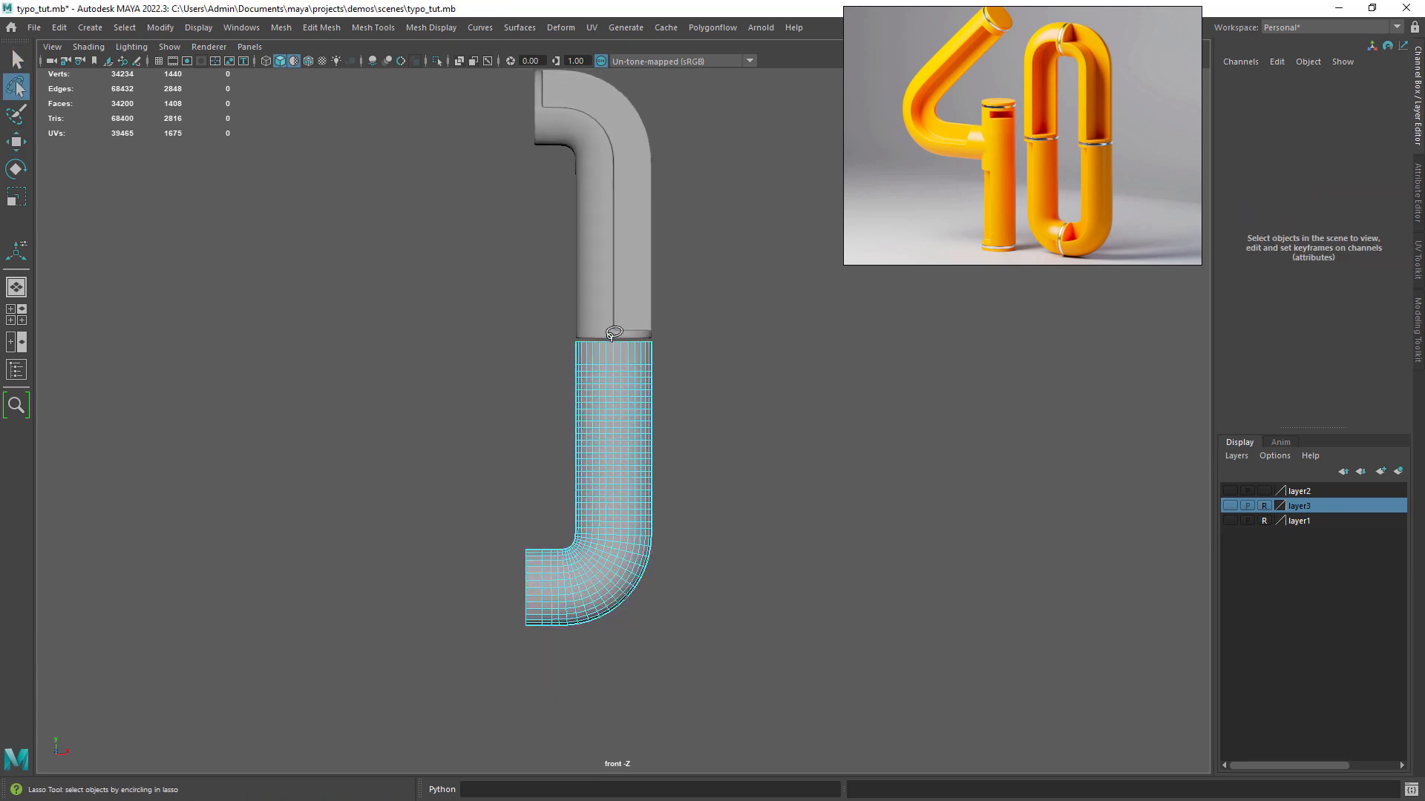
Delete faces on the lower tube to open its groove, then preview smoothing
{"action": "left_click", "coordinate": [560, 586]}
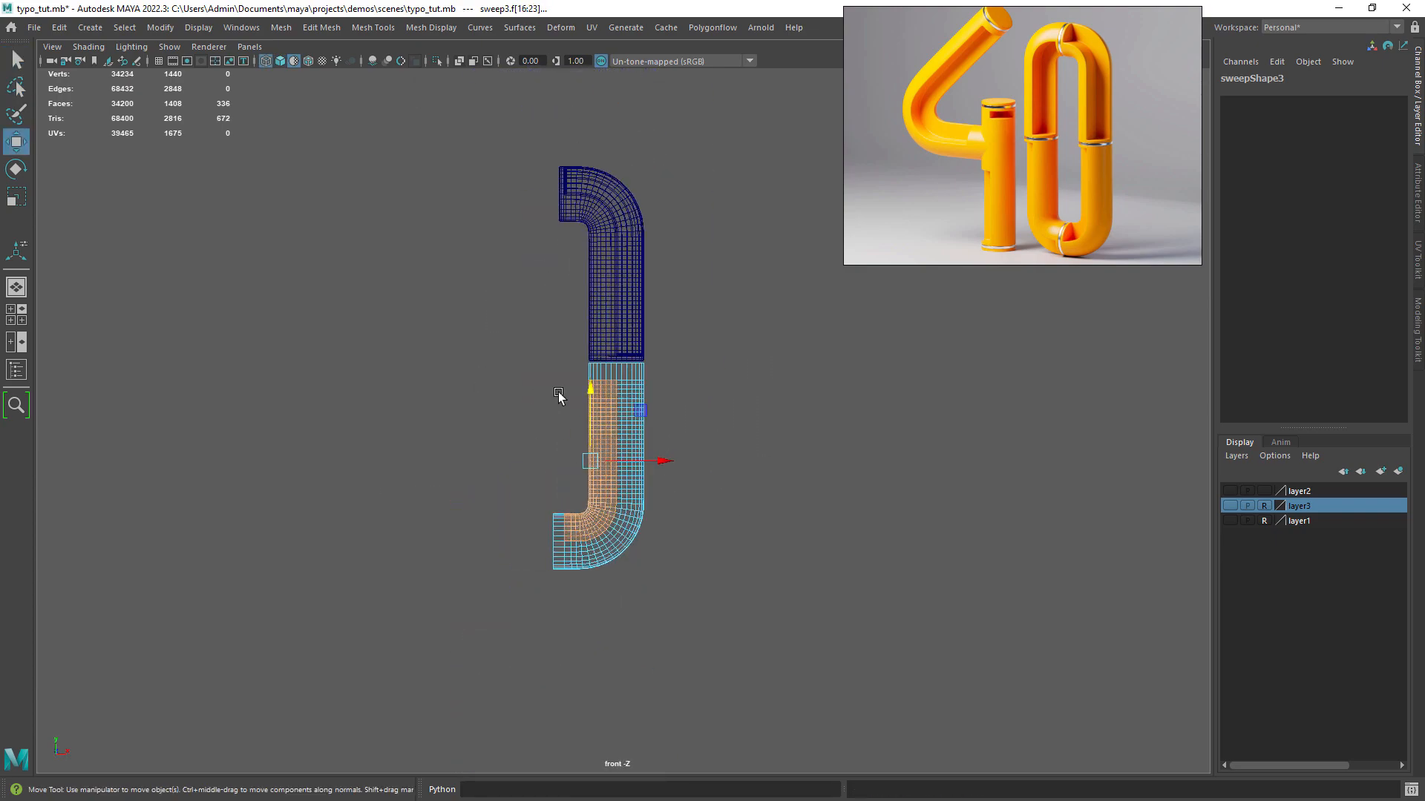
{"action": "key", "text": "5"}
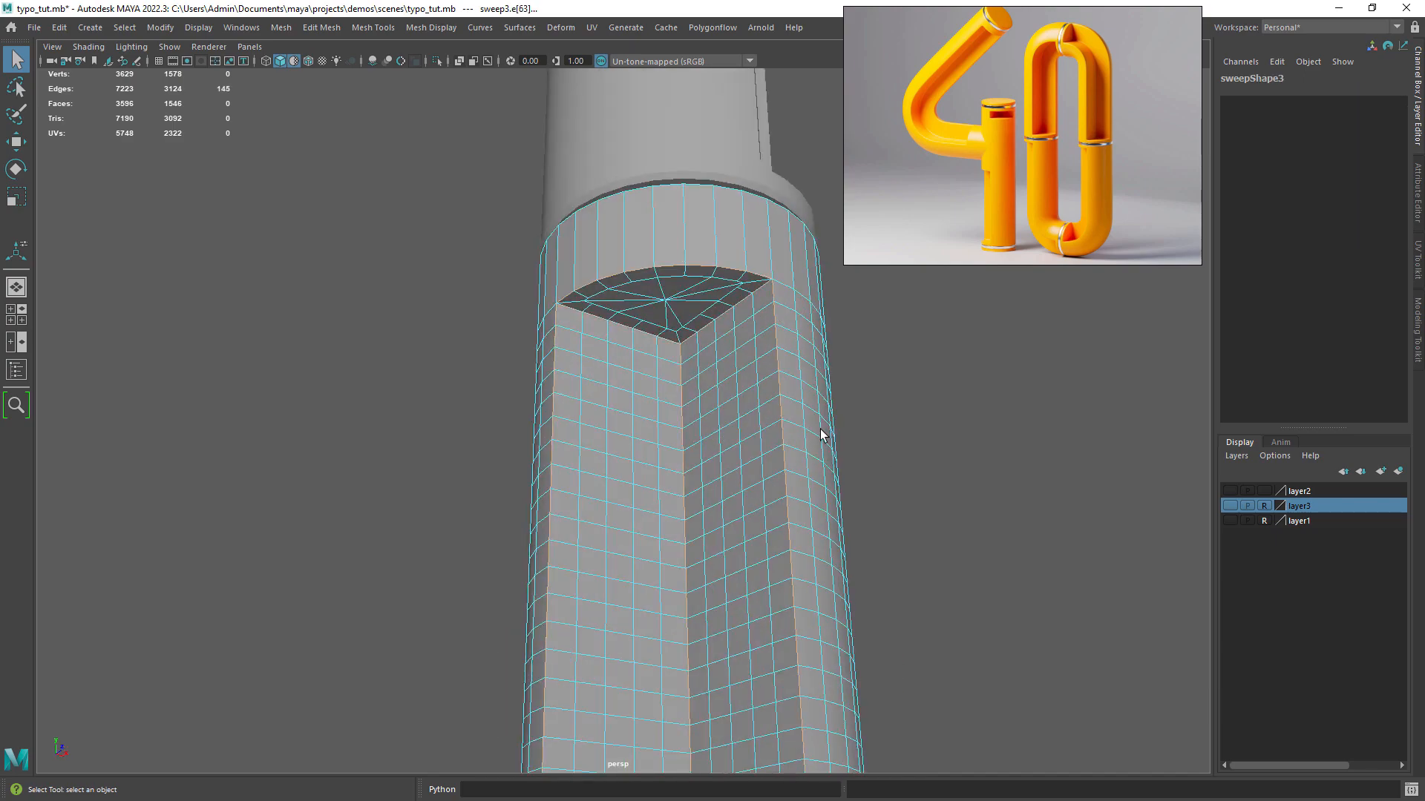
{"action": "key", "text": "5"}
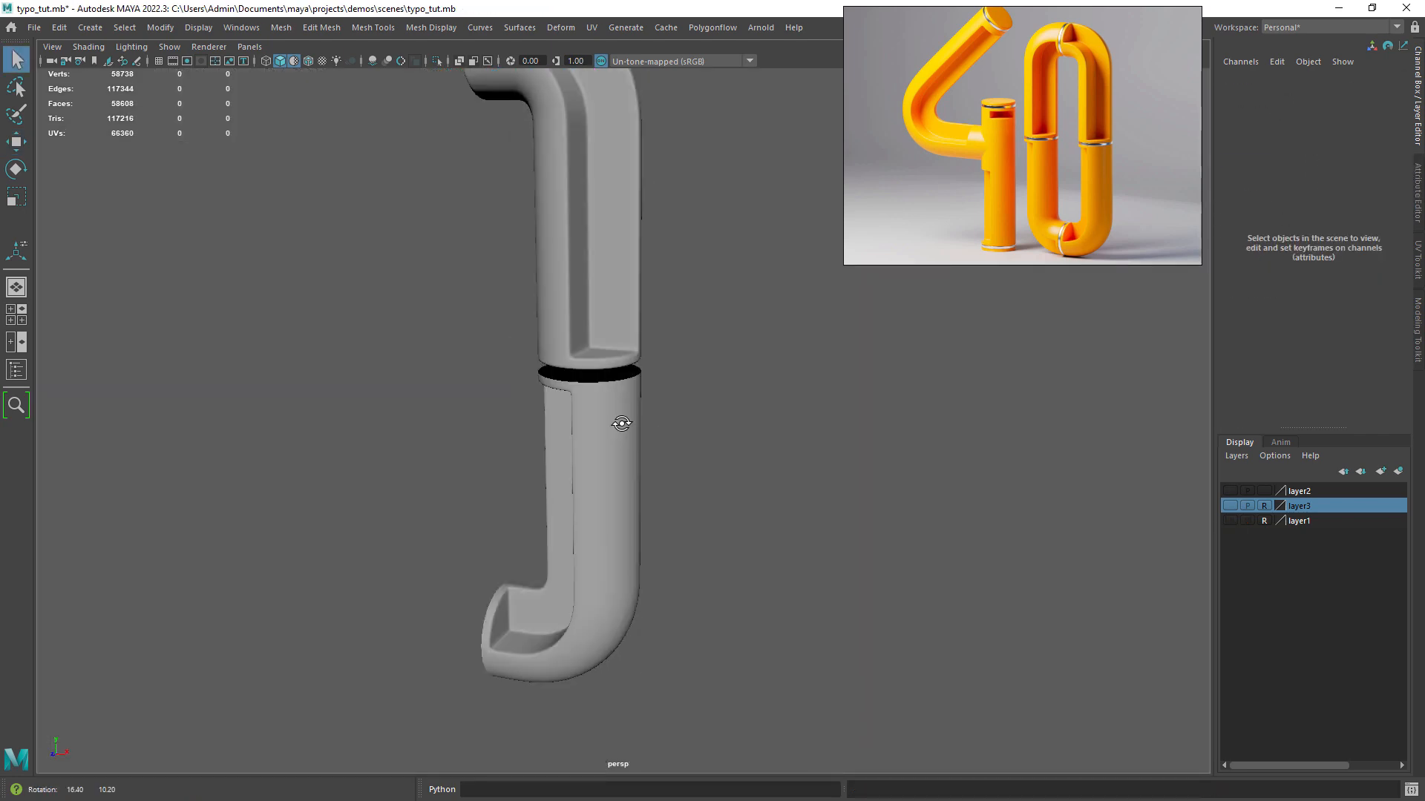
{"action": "left_click_drag", "start_coordinate": [623, 424], "coordinate": [732, 376]}
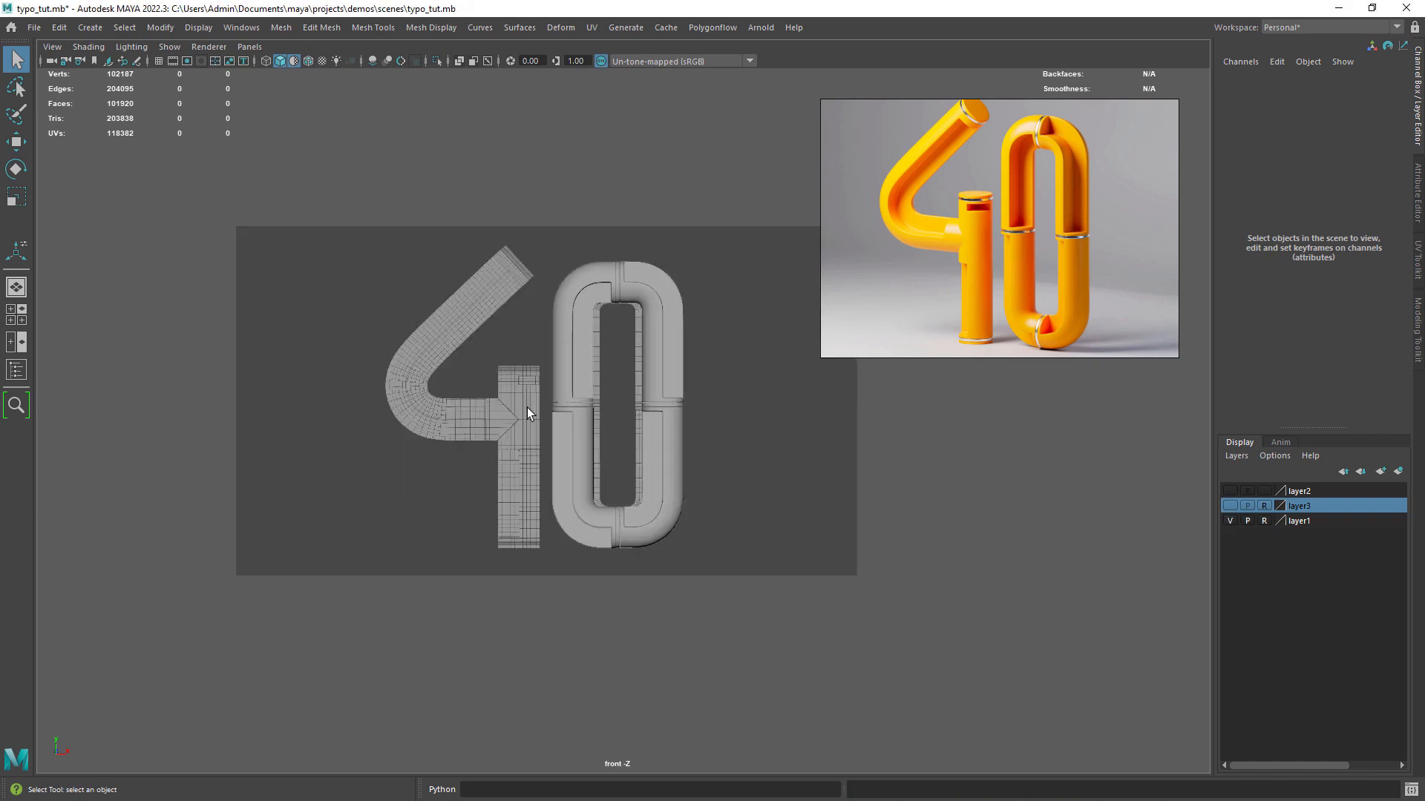
Switch to wireframe display while arranging the 0 beside the 4
{"action": "key", "text": "4"}
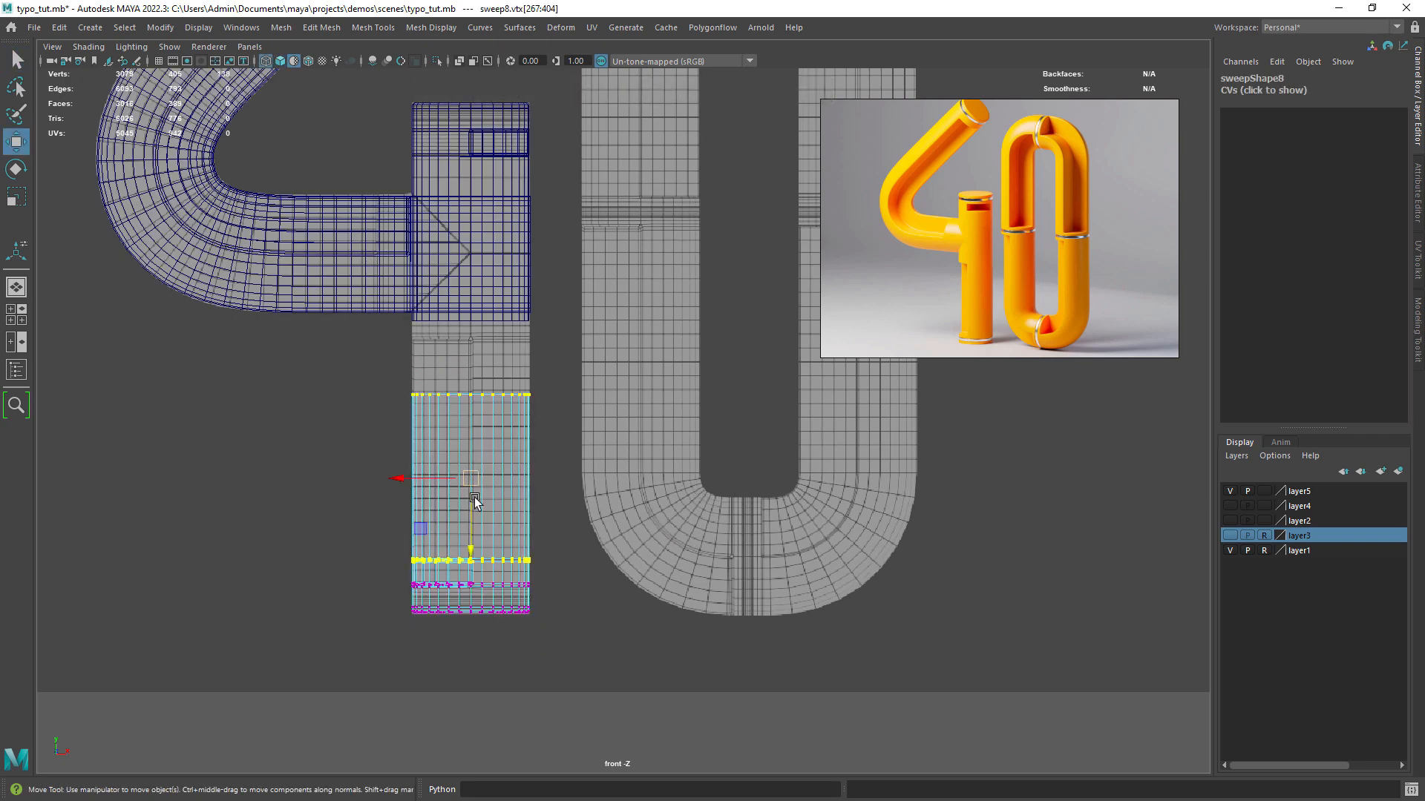
Shade the viewport, reshape the 4's stem, and put it on layer6
{"action": "key", "text": "5"}
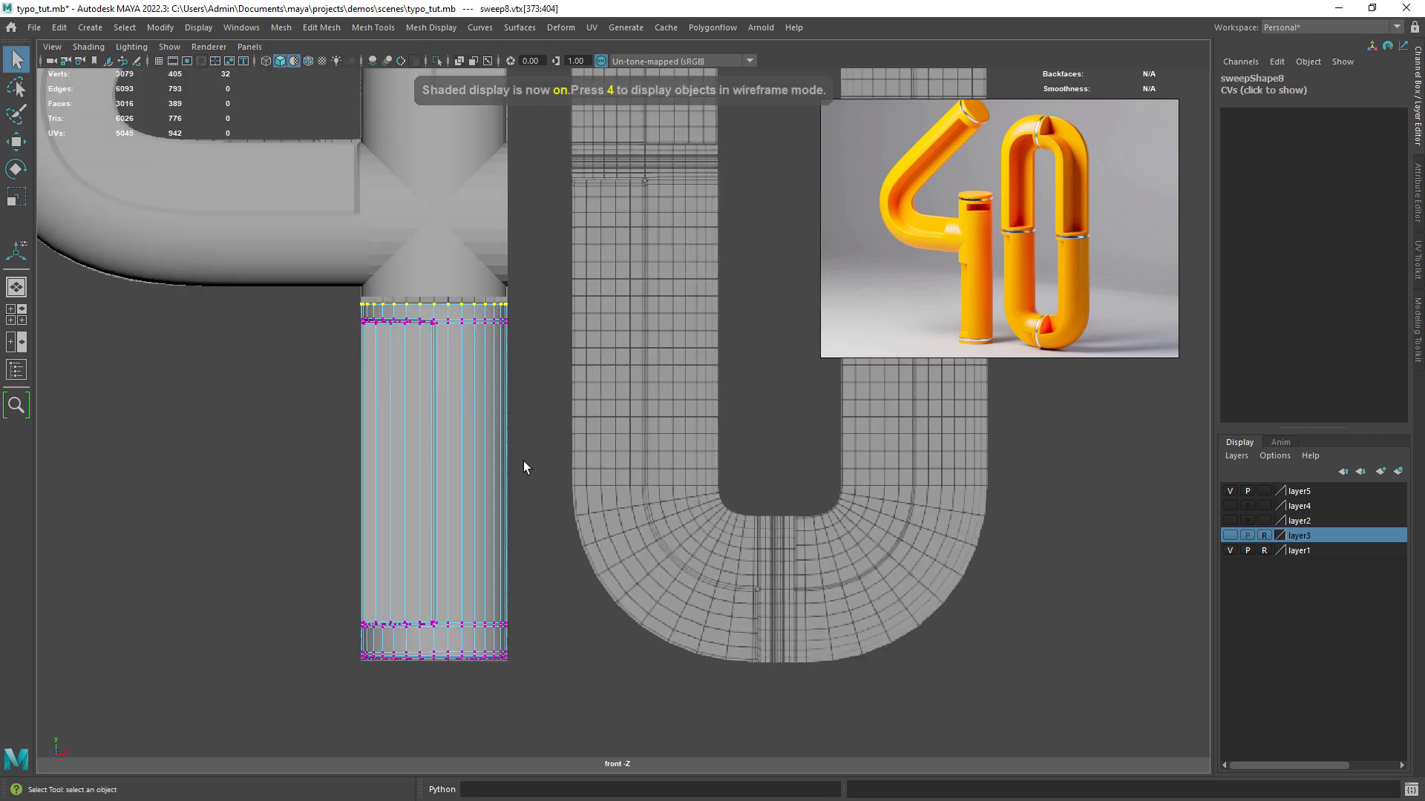
{"action": "left_click", "coordinate": [280, 28]}
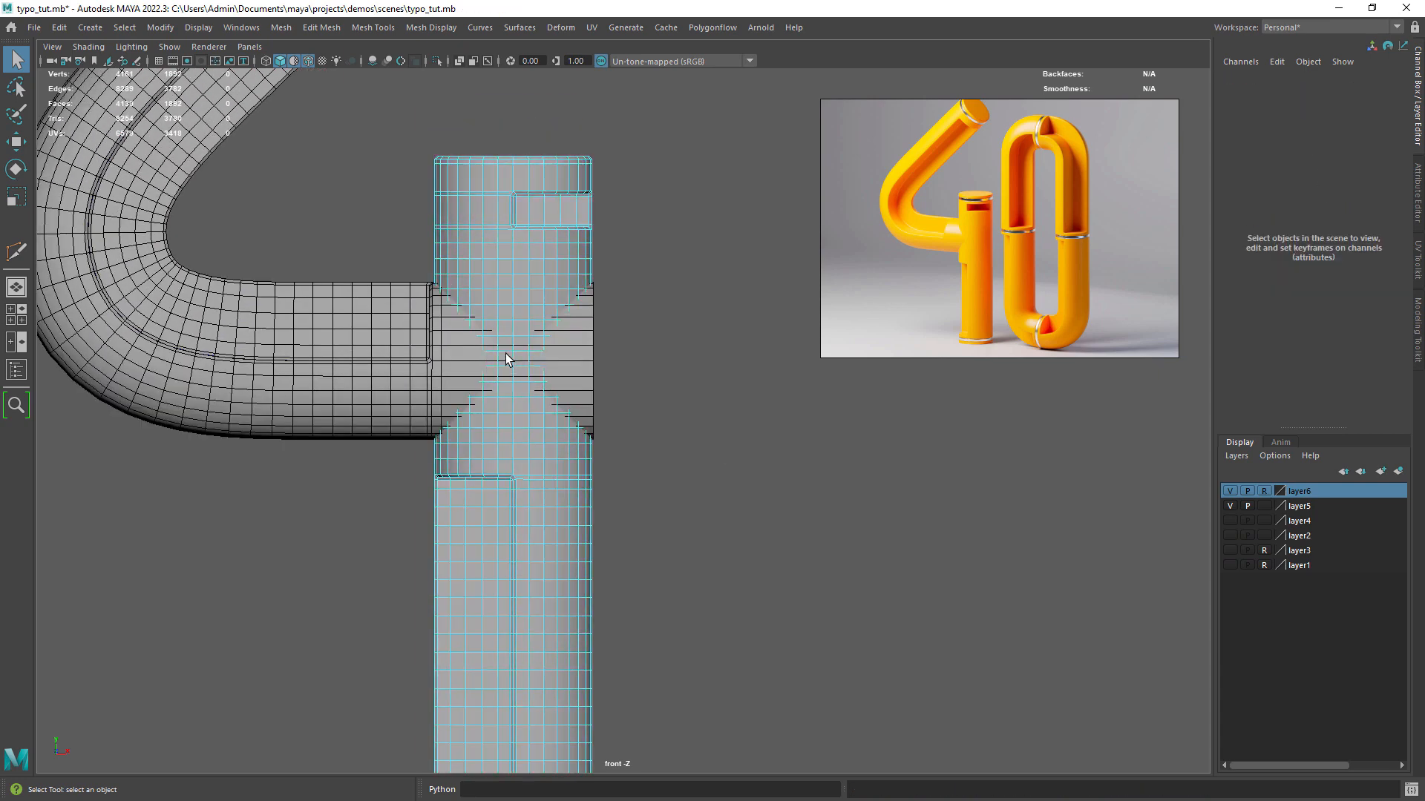
{"action": "left_click", "coordinate": [507, 383]}
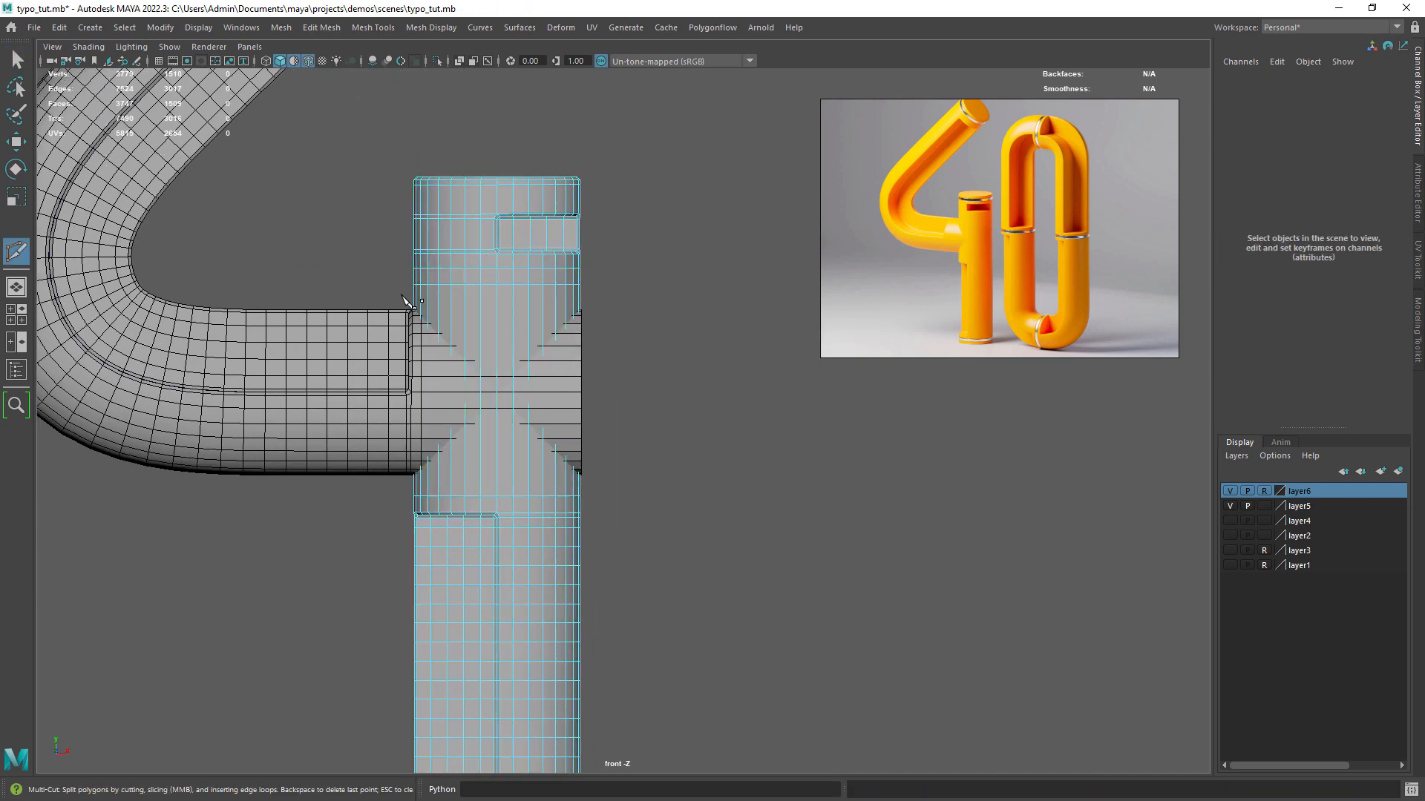
Slice a new edge cut across the 4's stem at the arm junction
{"action": "left_click_drag", "start_coordinate": [401, 296], "coordinate": [668, 566]}
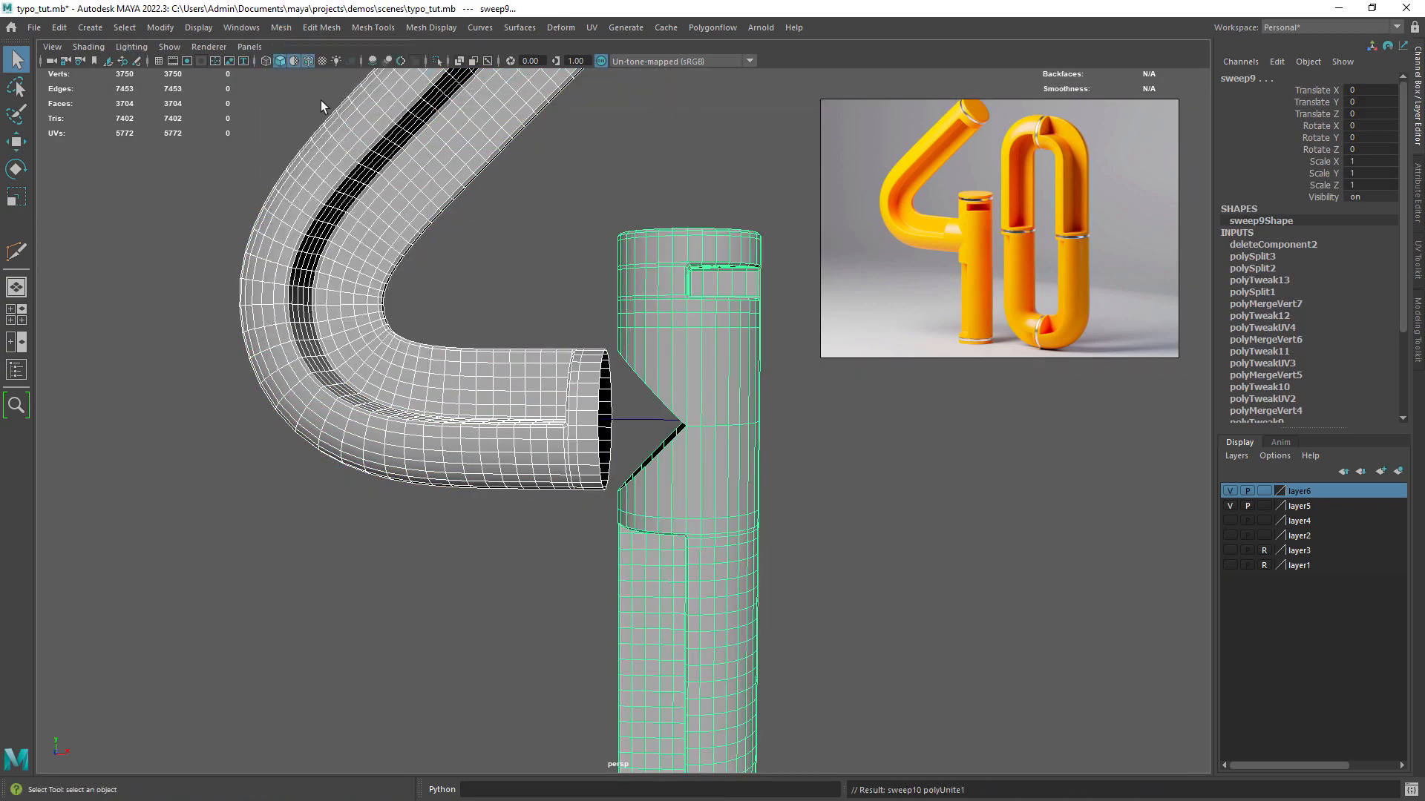
Return to object mode through the right-click marking menu
{"action": "right_click", "coordinate": [724, 361]}
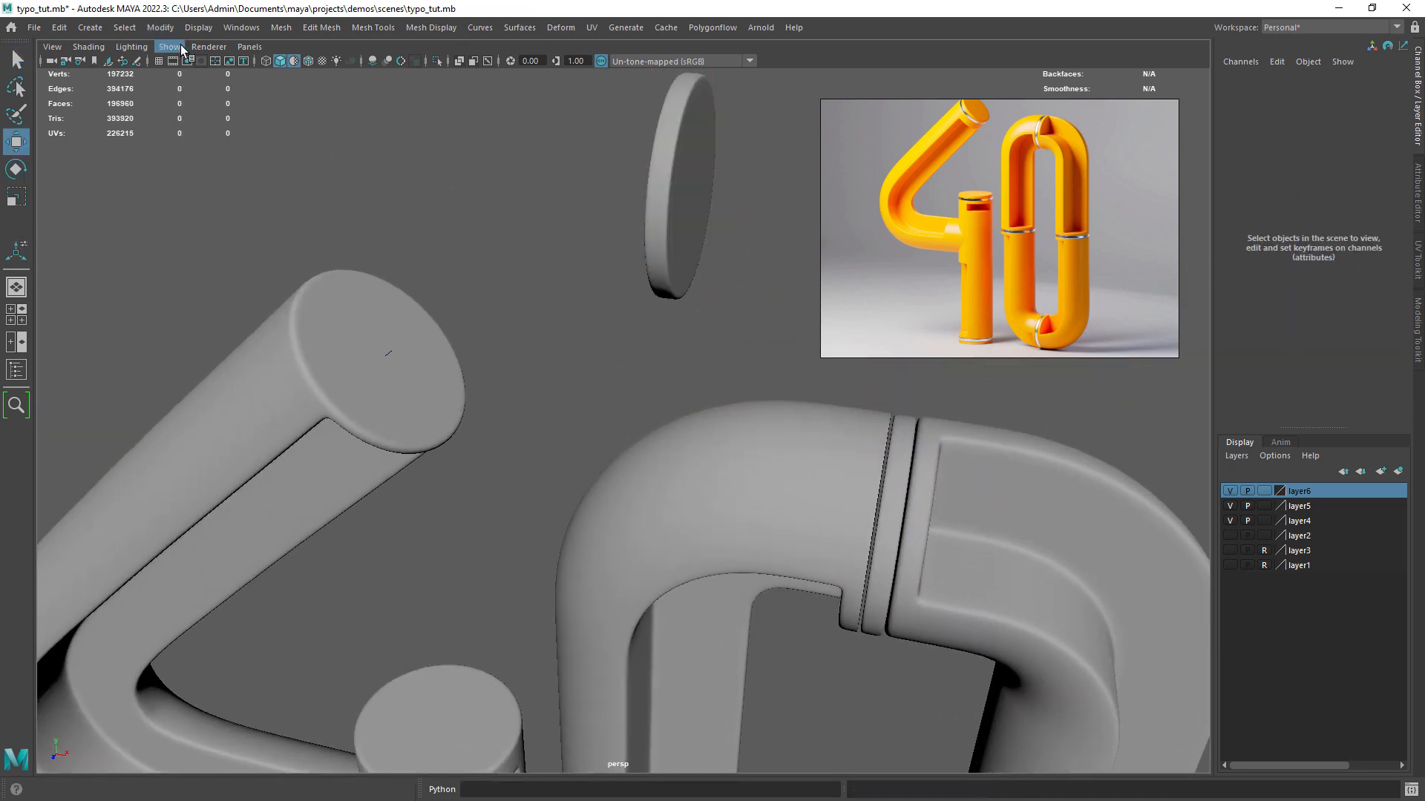
Snap the disc cap onto the open end of the 4's diagonal tube
{"action": "left_click", "coordinate": [676, 208]}
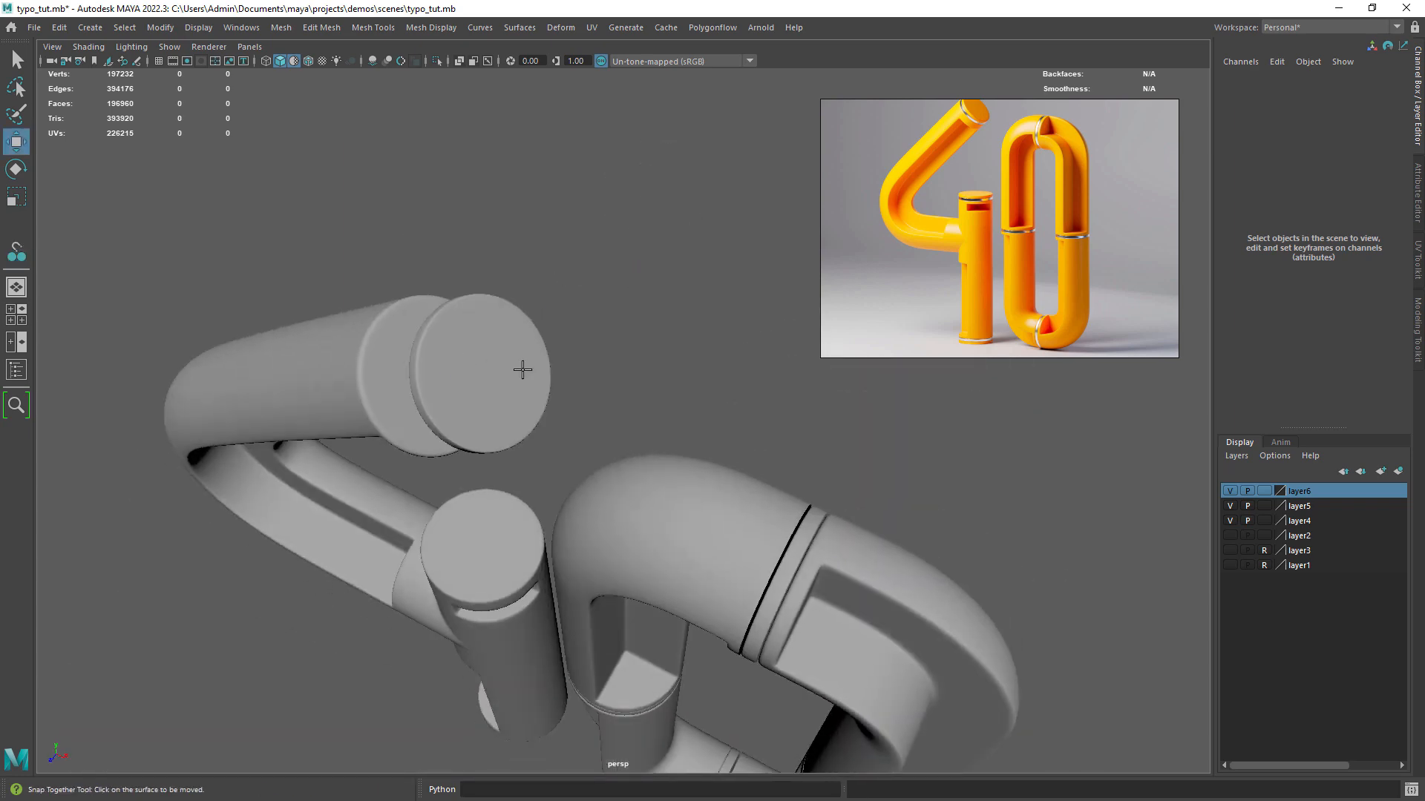
{"action": "left_click", "coordinate": [517, 370]}
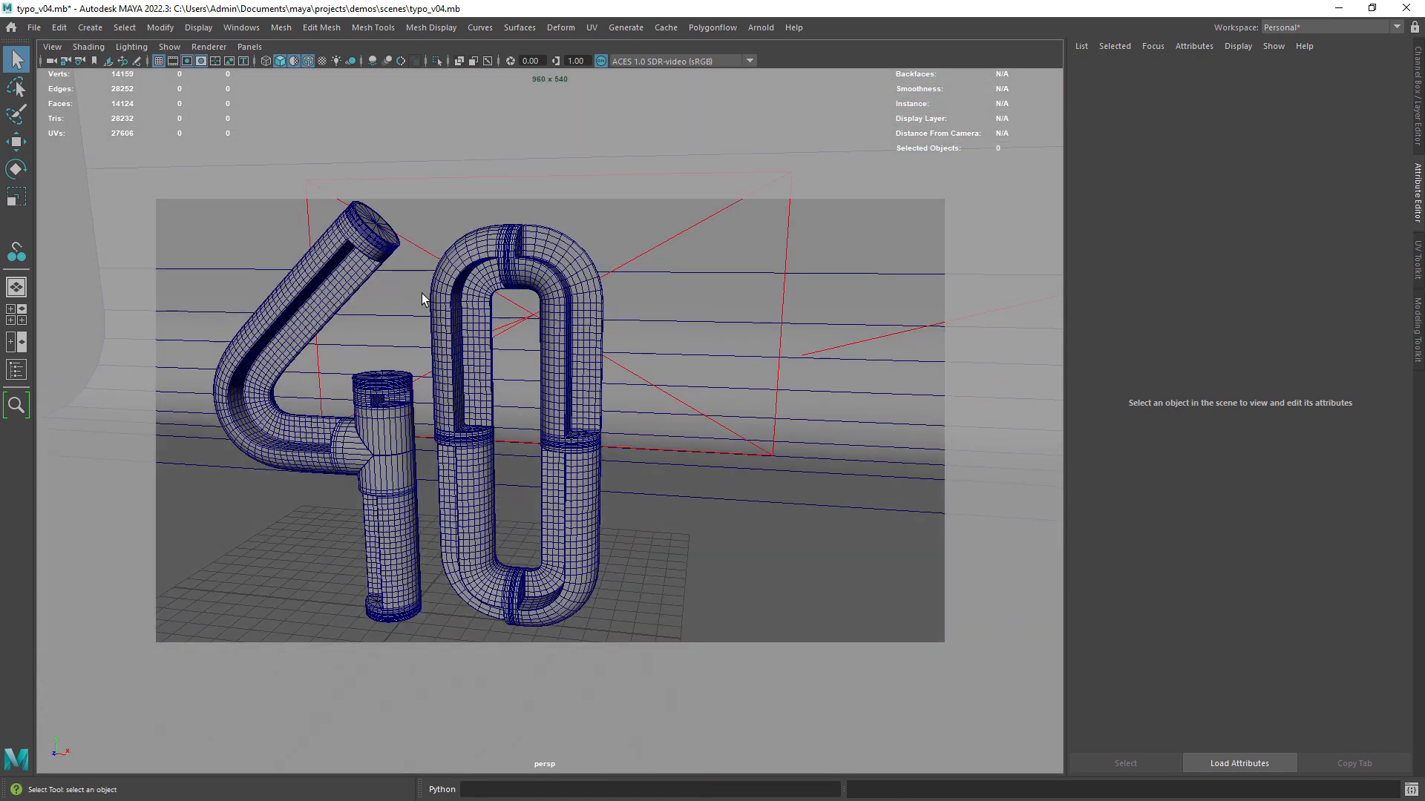
Orbit to frame the 40 and create a camera from that view
{"action": "left_click_drag", "start_coordinate": [422, 300], "coordinate": [465, 295]}
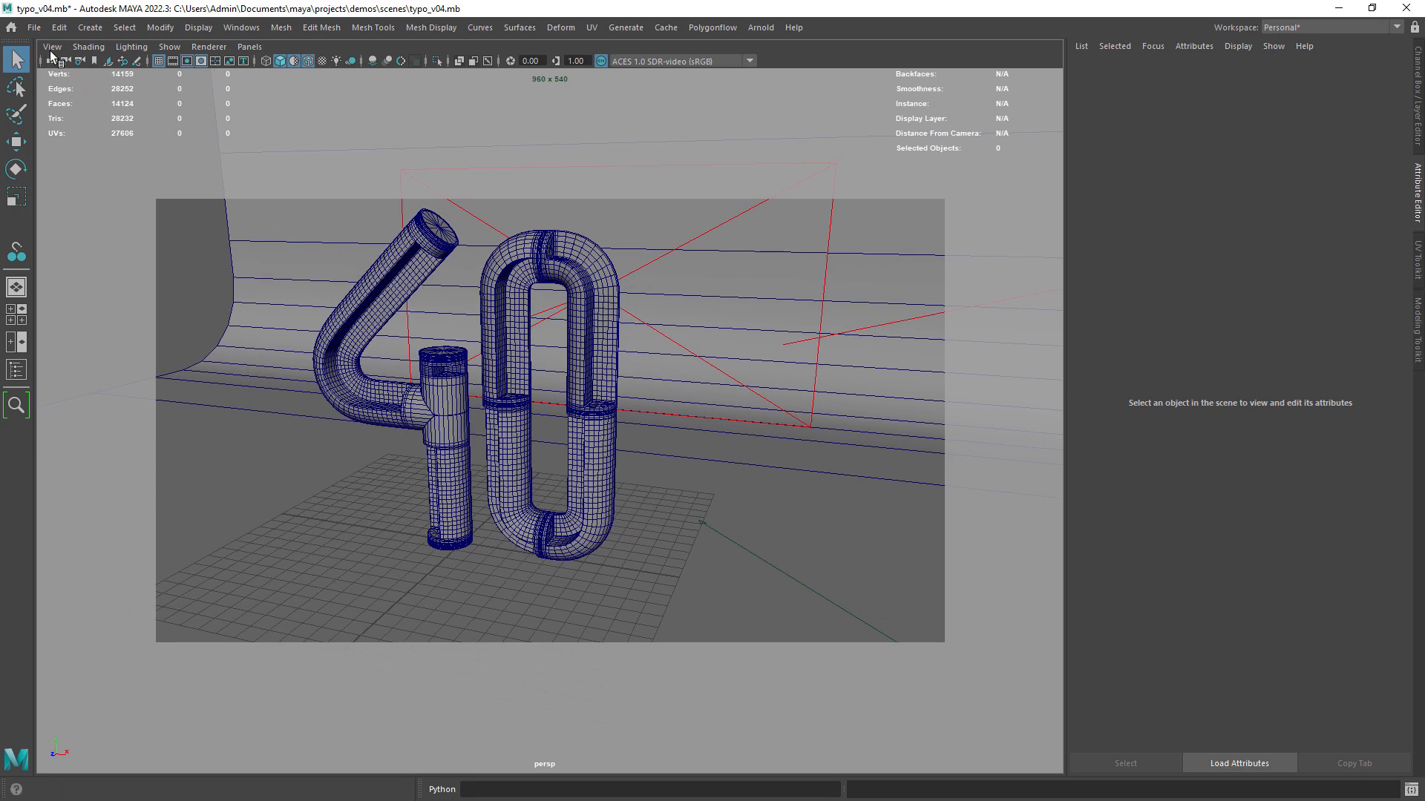
{"action": "left_click", "coordinate": [49, 47]}
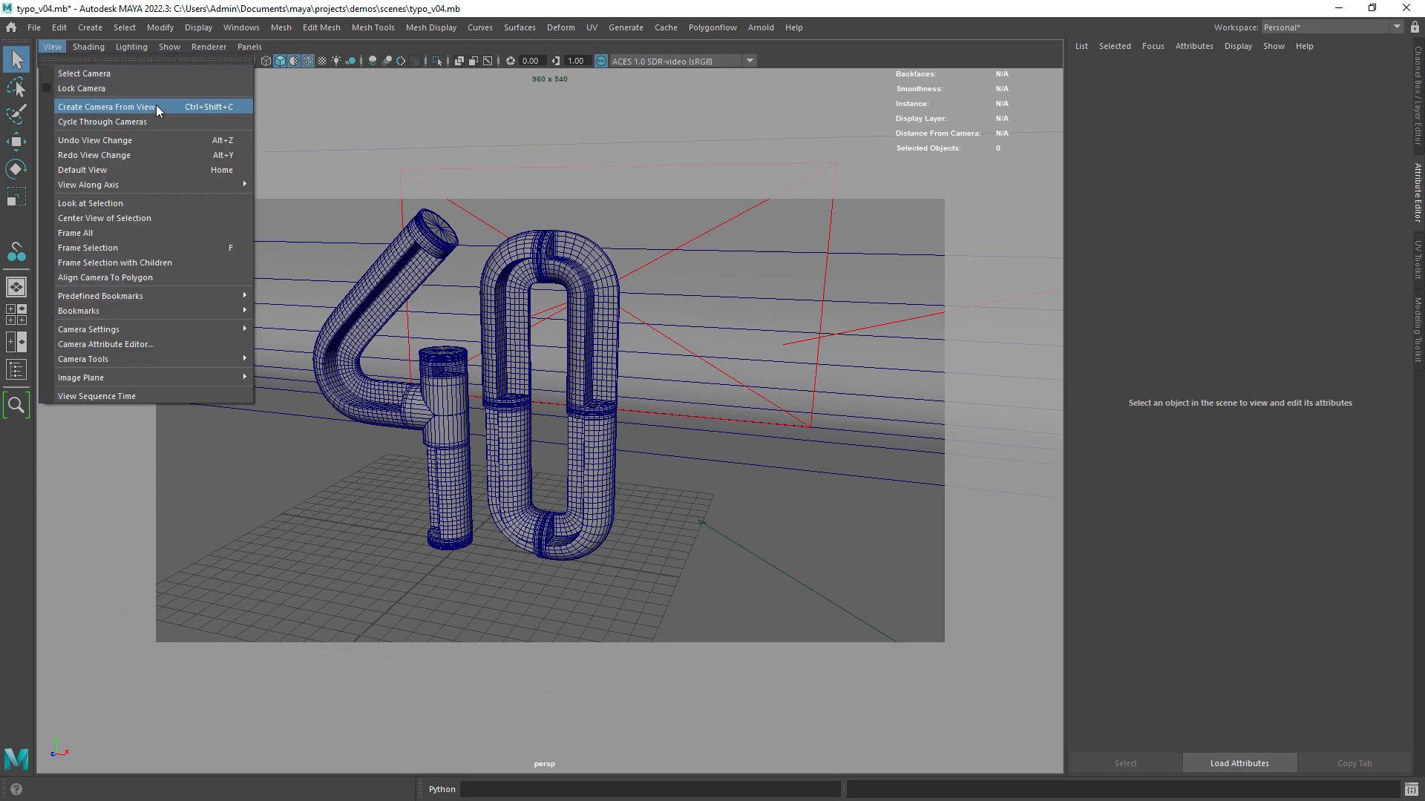
{"action": "left_click", "coordinate": [107, 106]}
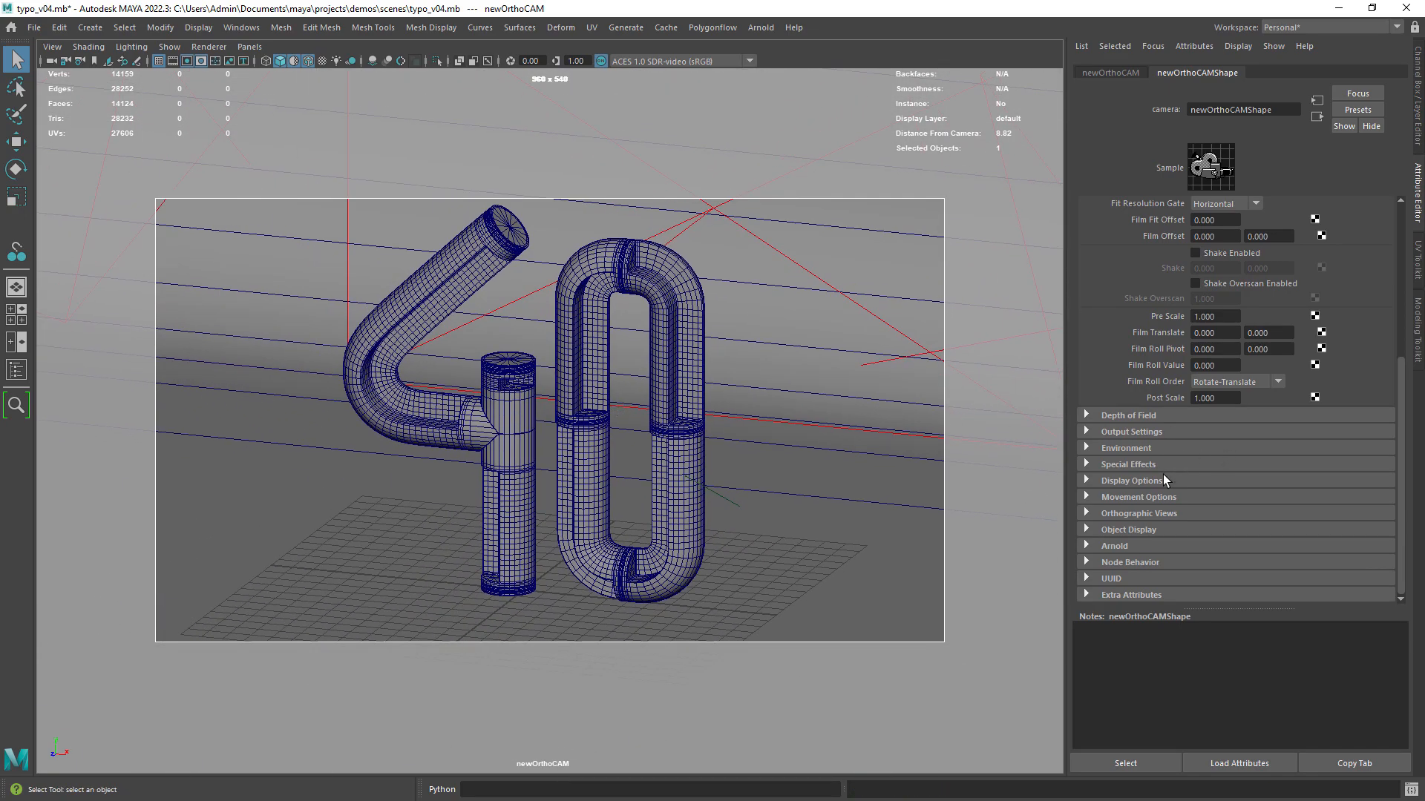
{"action": "mouse_move", "coordinate": [1217, 518]}
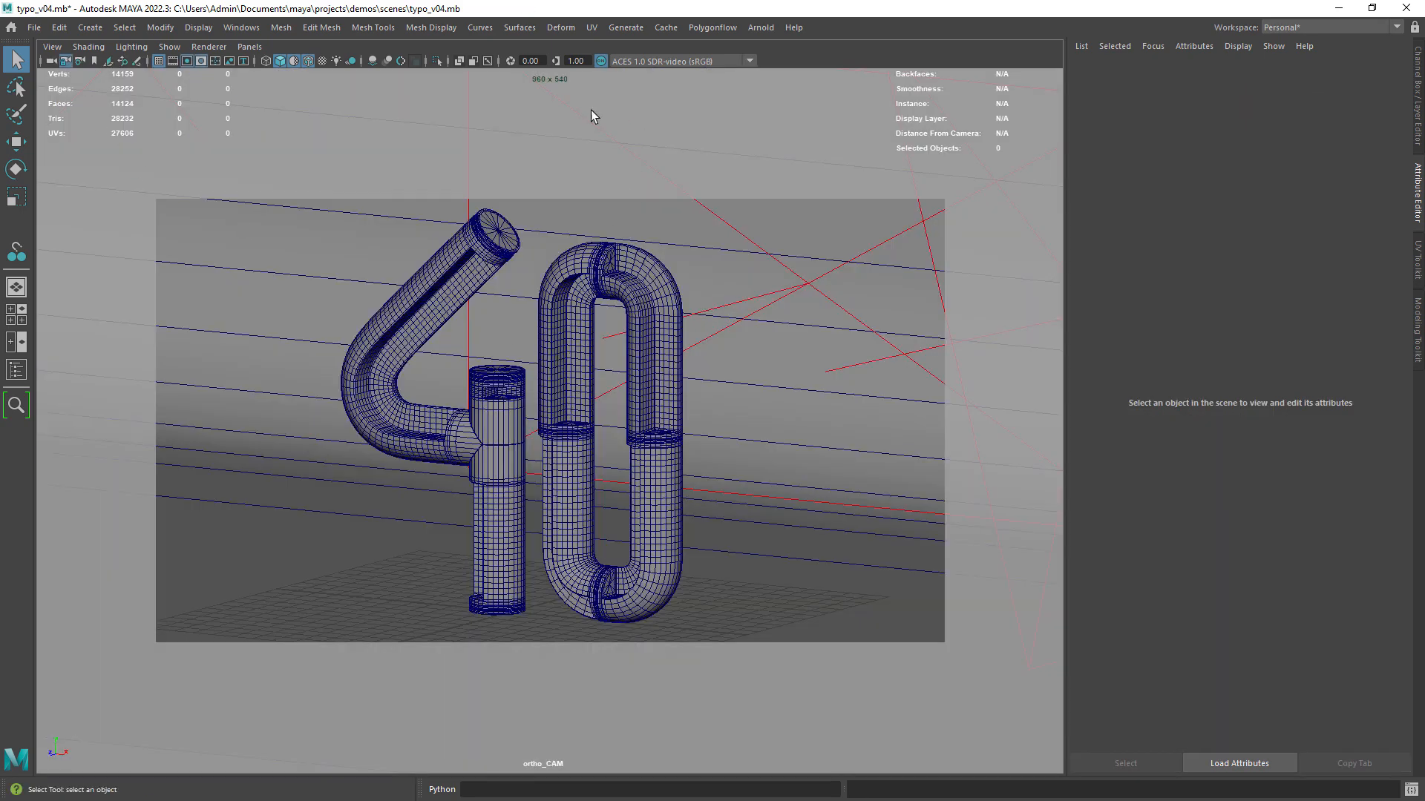
Review Arnold sampling in Render Settings, then render the 40 through ortho_CAM
{"action": "left_click", "coordinate": [240, 47]}
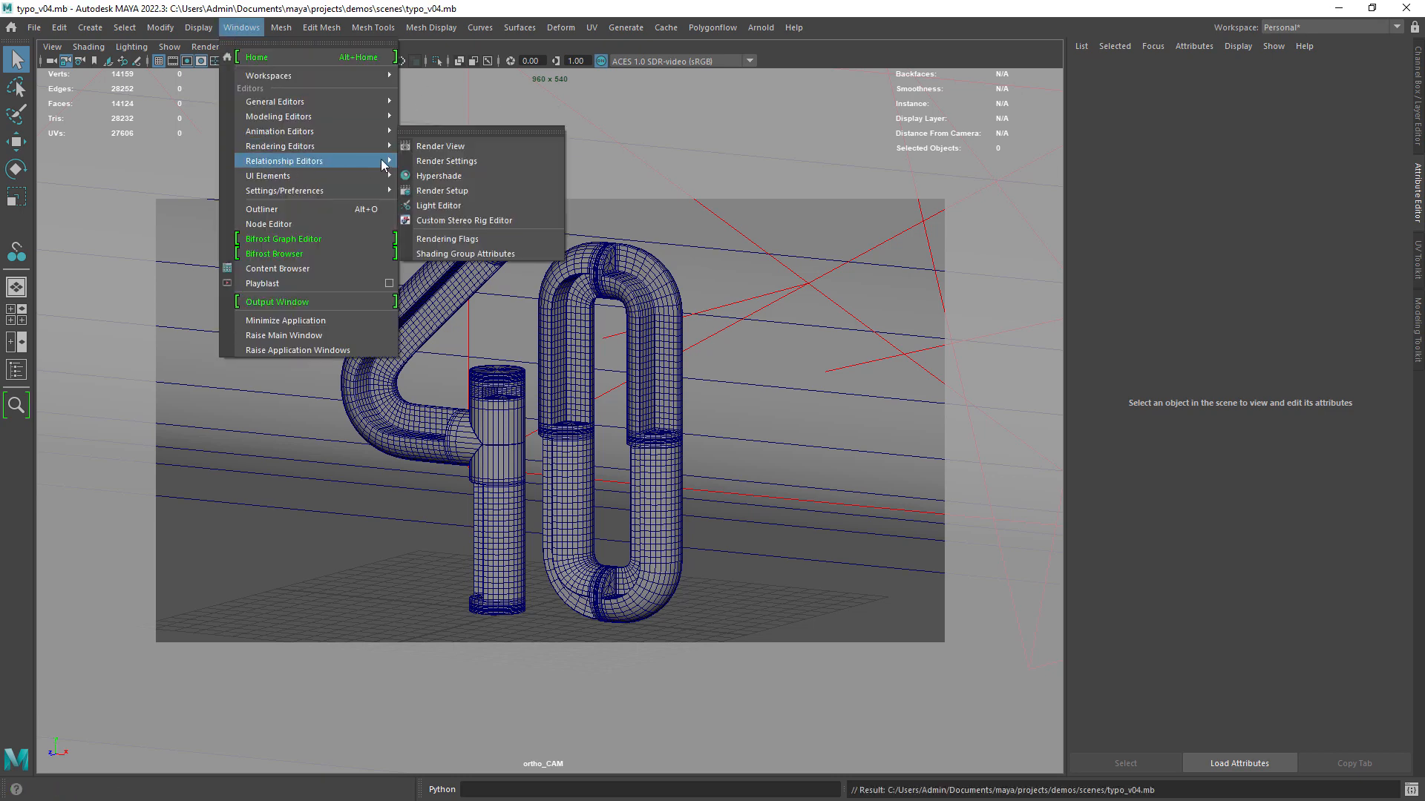
{"action": "left_click", "coordinate": [446, 161]}
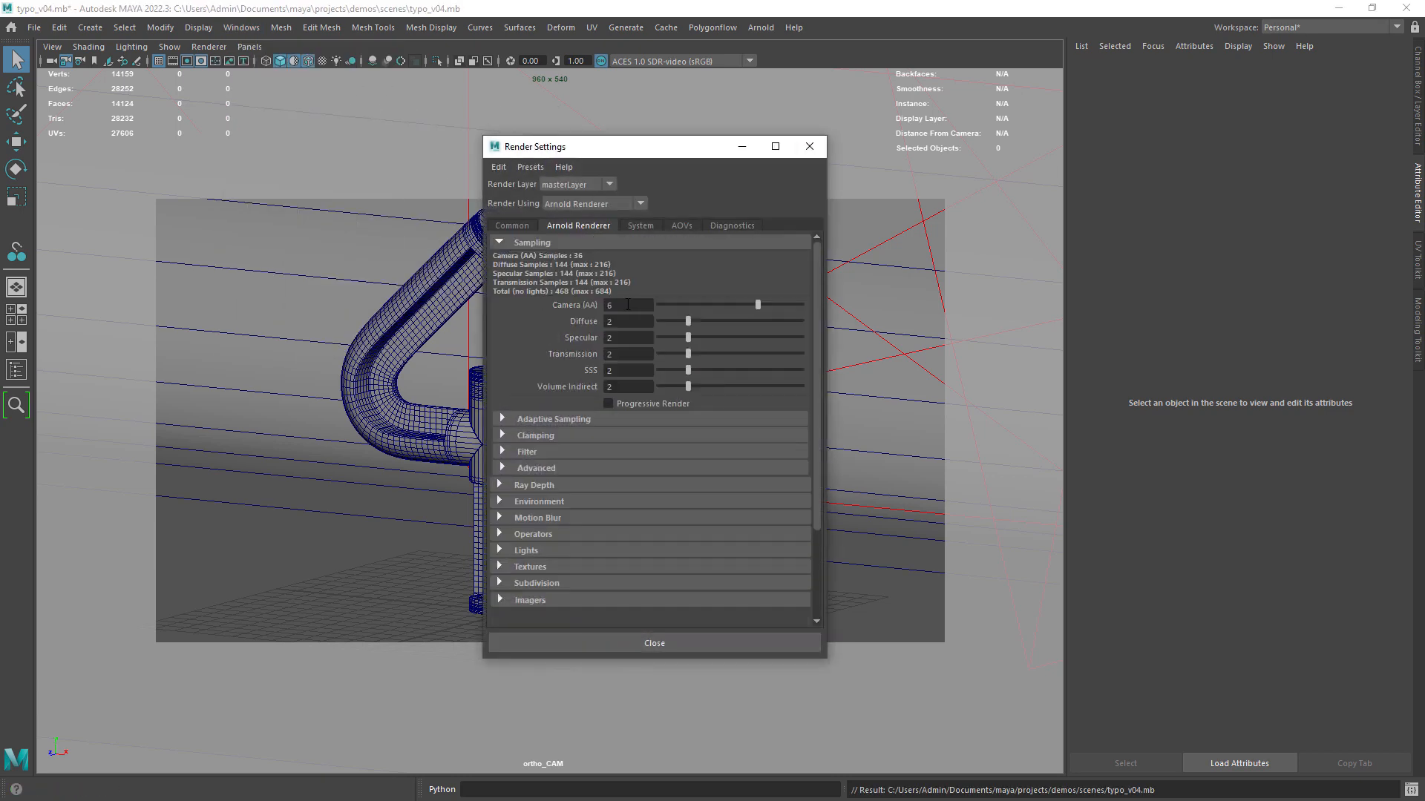
{"action": "left_click", "coordinate": [534, 435]}
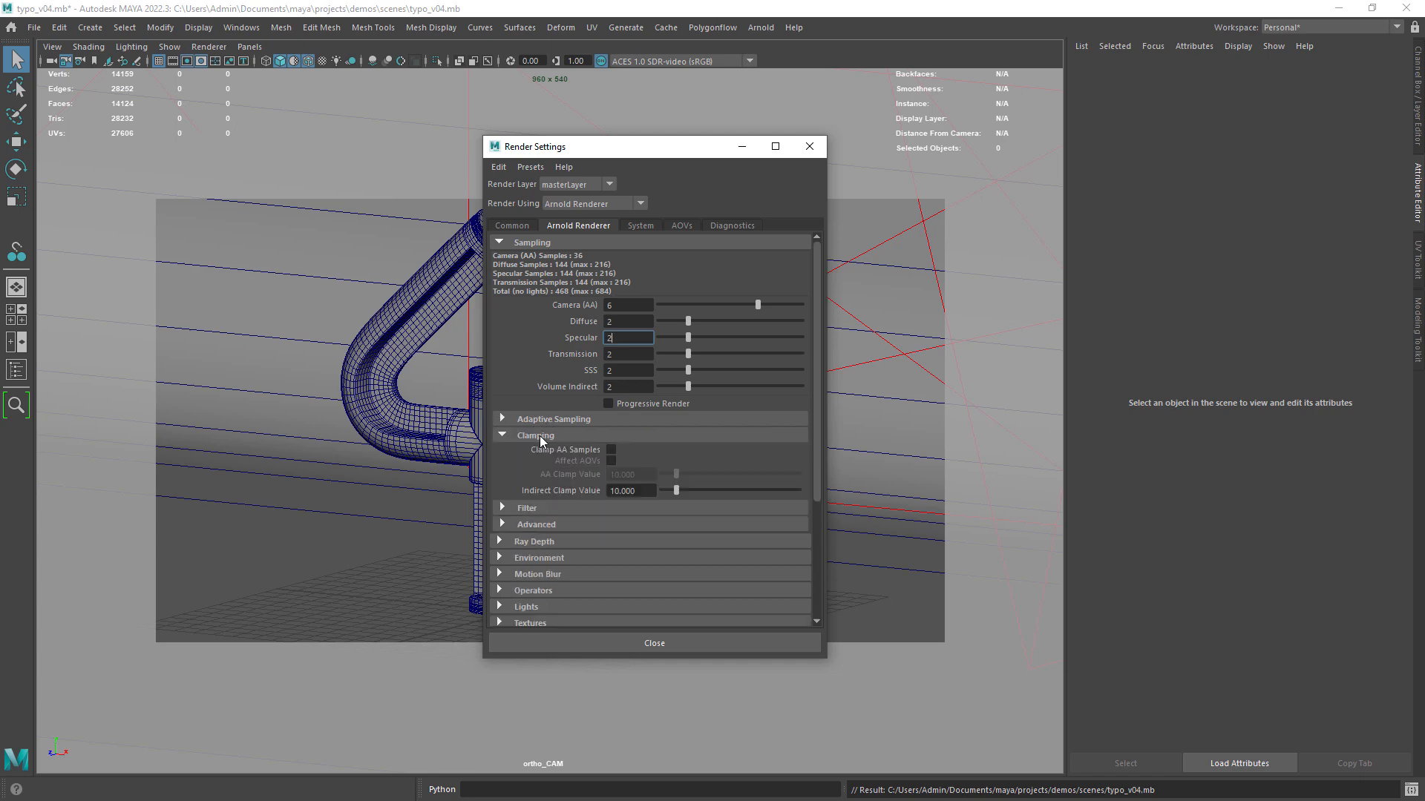
{"action": "left_click", "coordinate": [534, 434]}
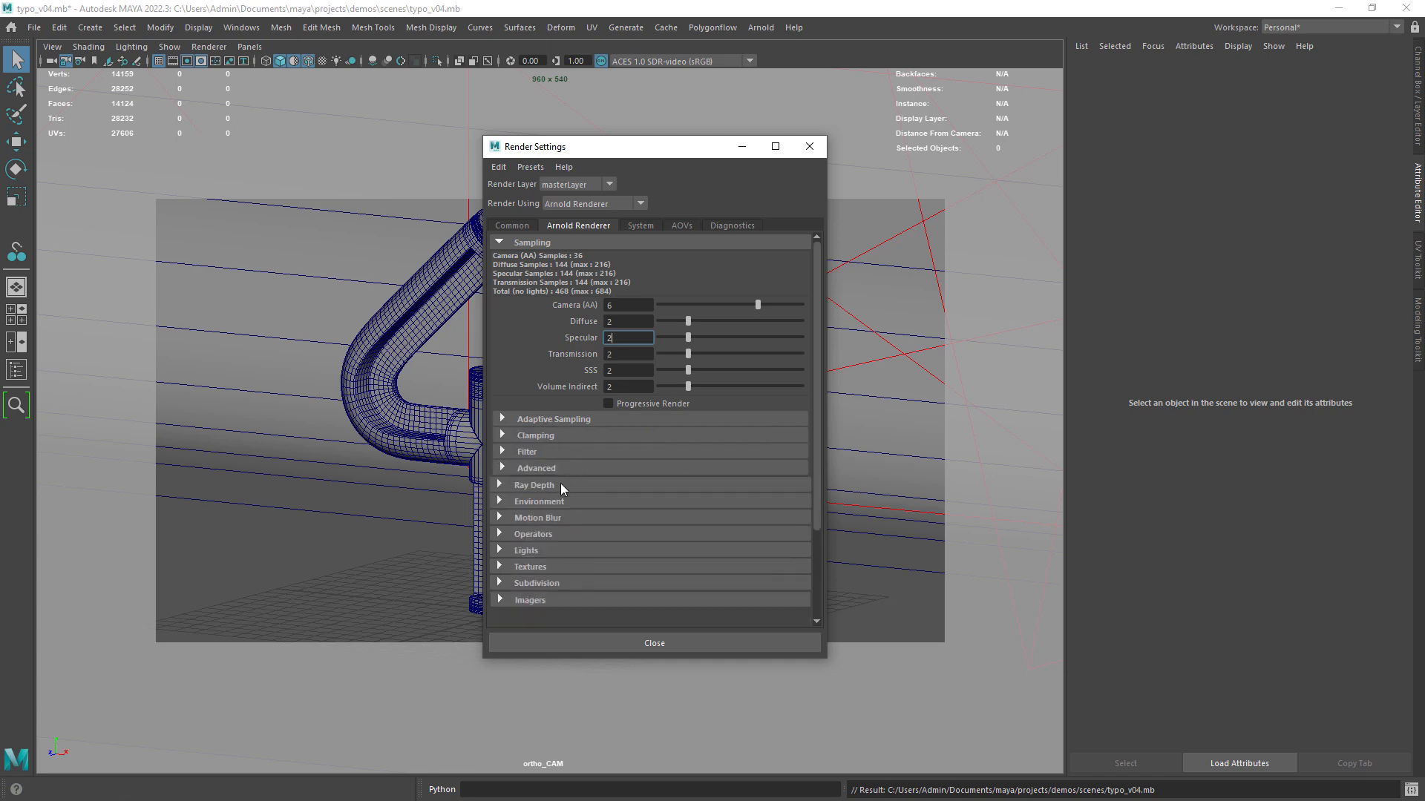
{"action": "left_click", "coordinate": [534, 484]}
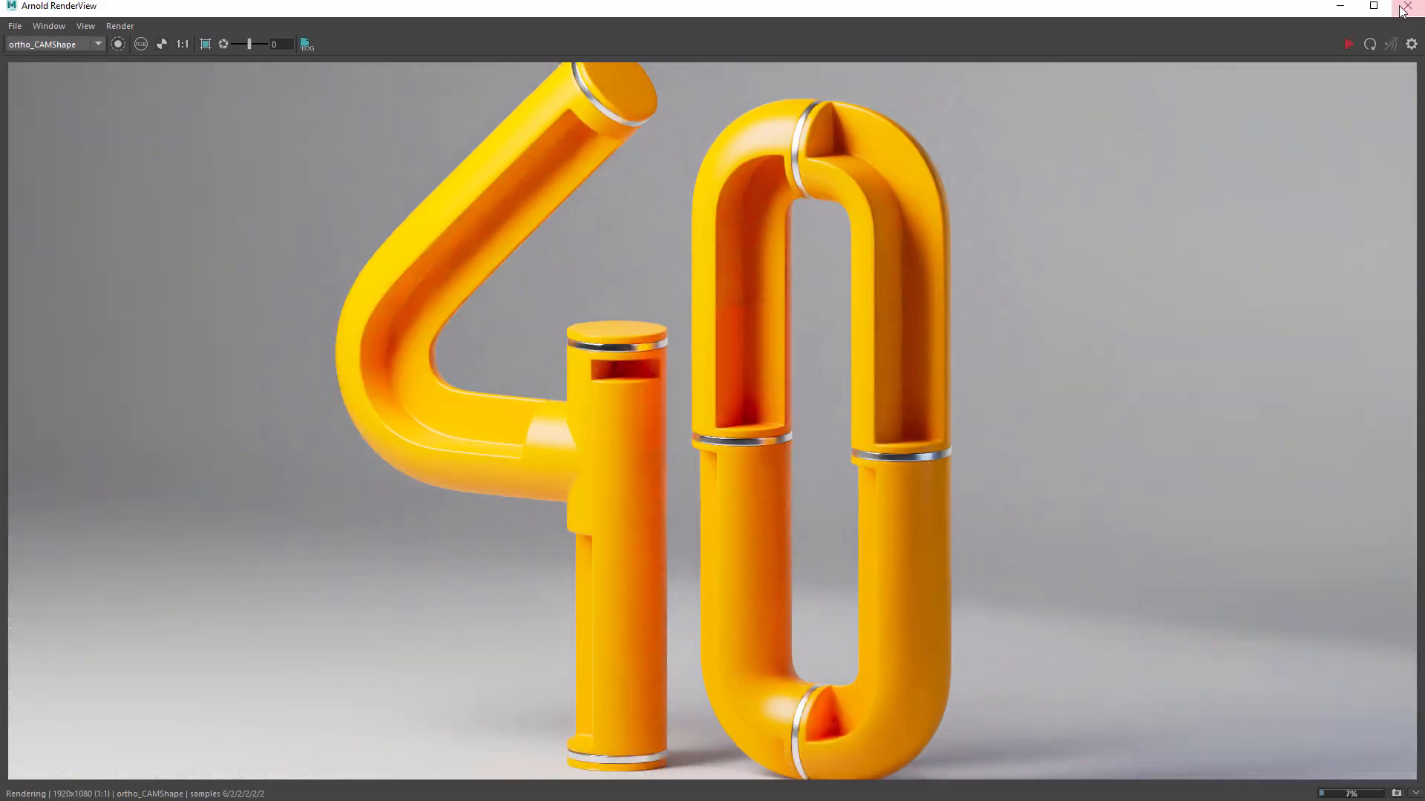
{"action": "left_click", "coordinate": [1405, 8]}
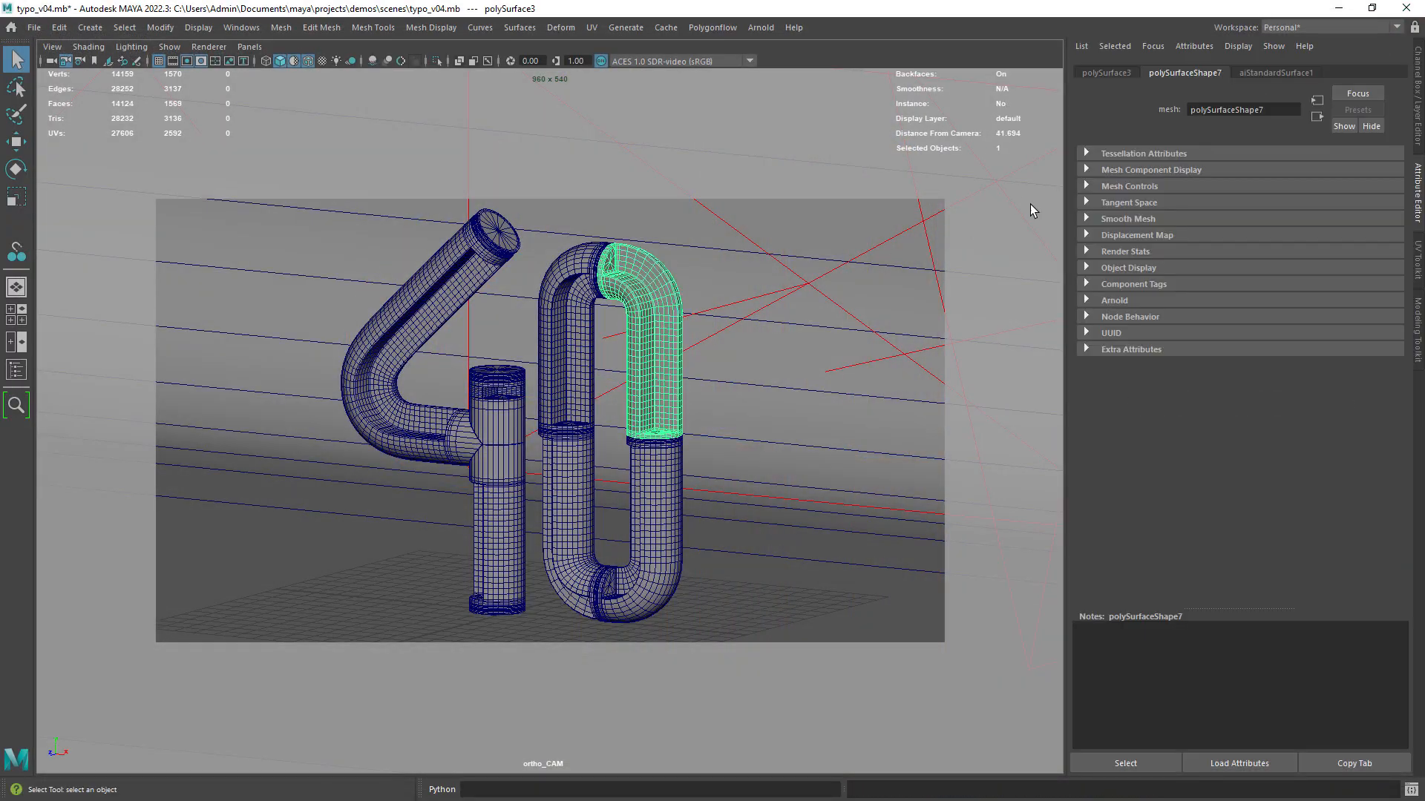
Select the 0's upper right piece and inspect aiStandardSurface1's Transmission settings
{"action": "left_click", "coordinate": [1282, 72]}
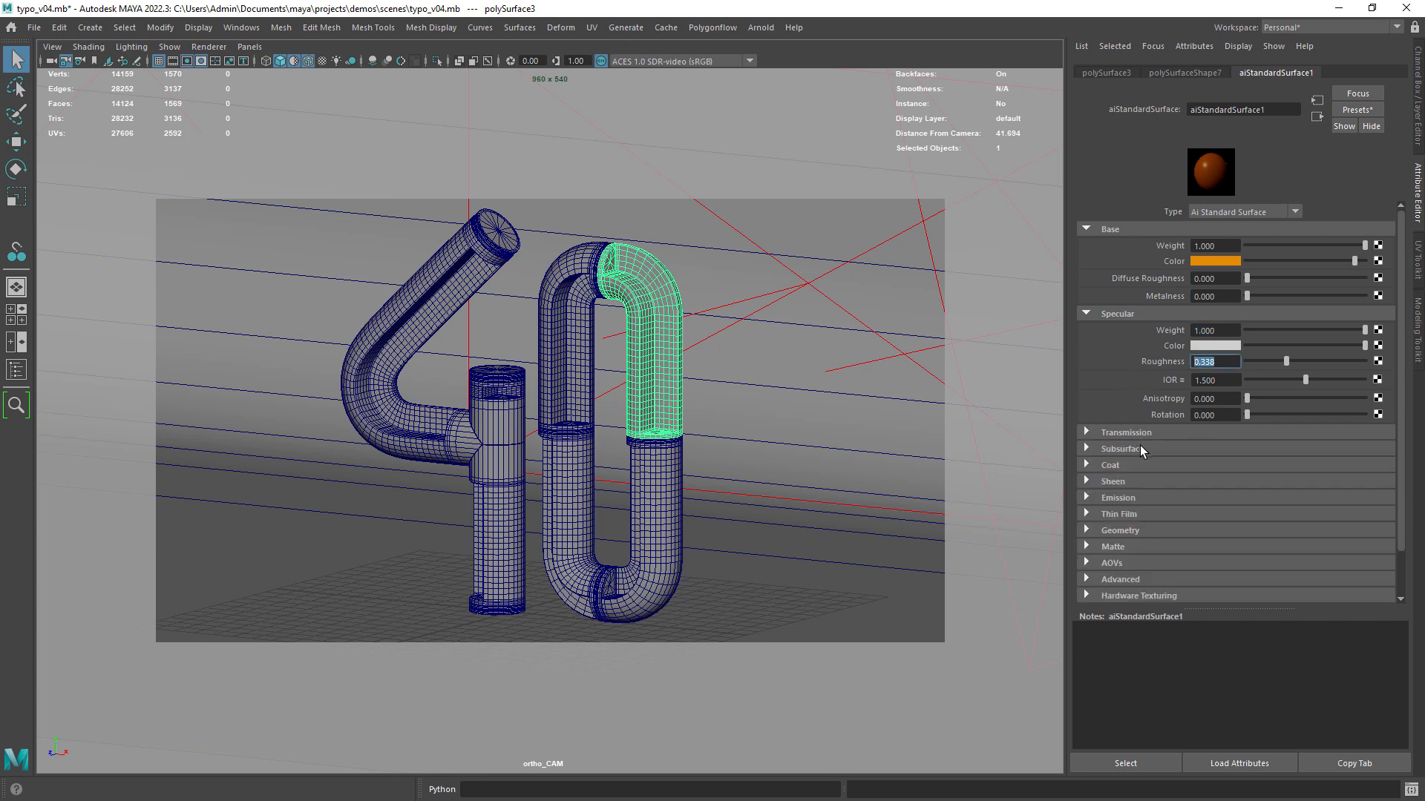
{"action": "left_click", "coordinate": [1088, 432]}
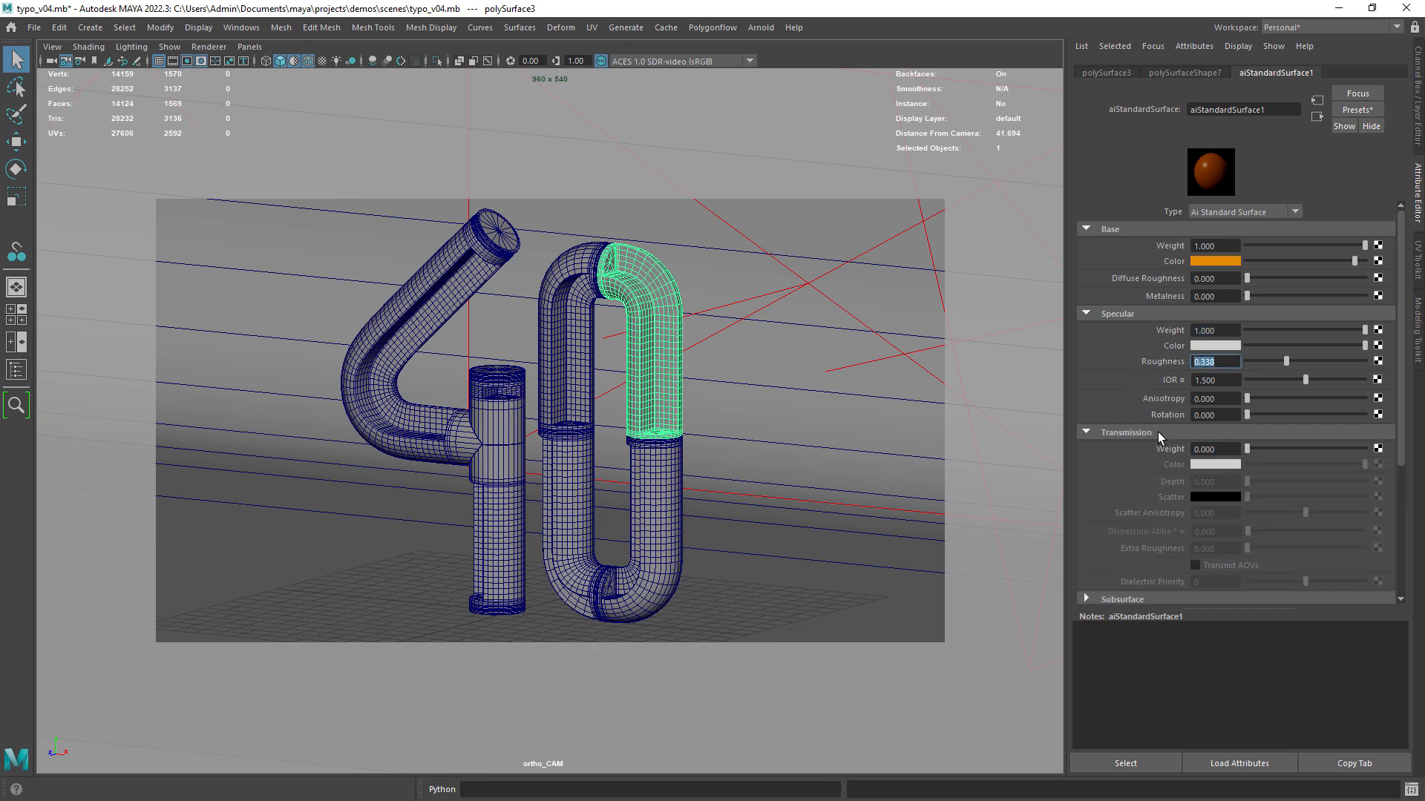
{"action": "left_click", "coordinate": [1088, 433]}
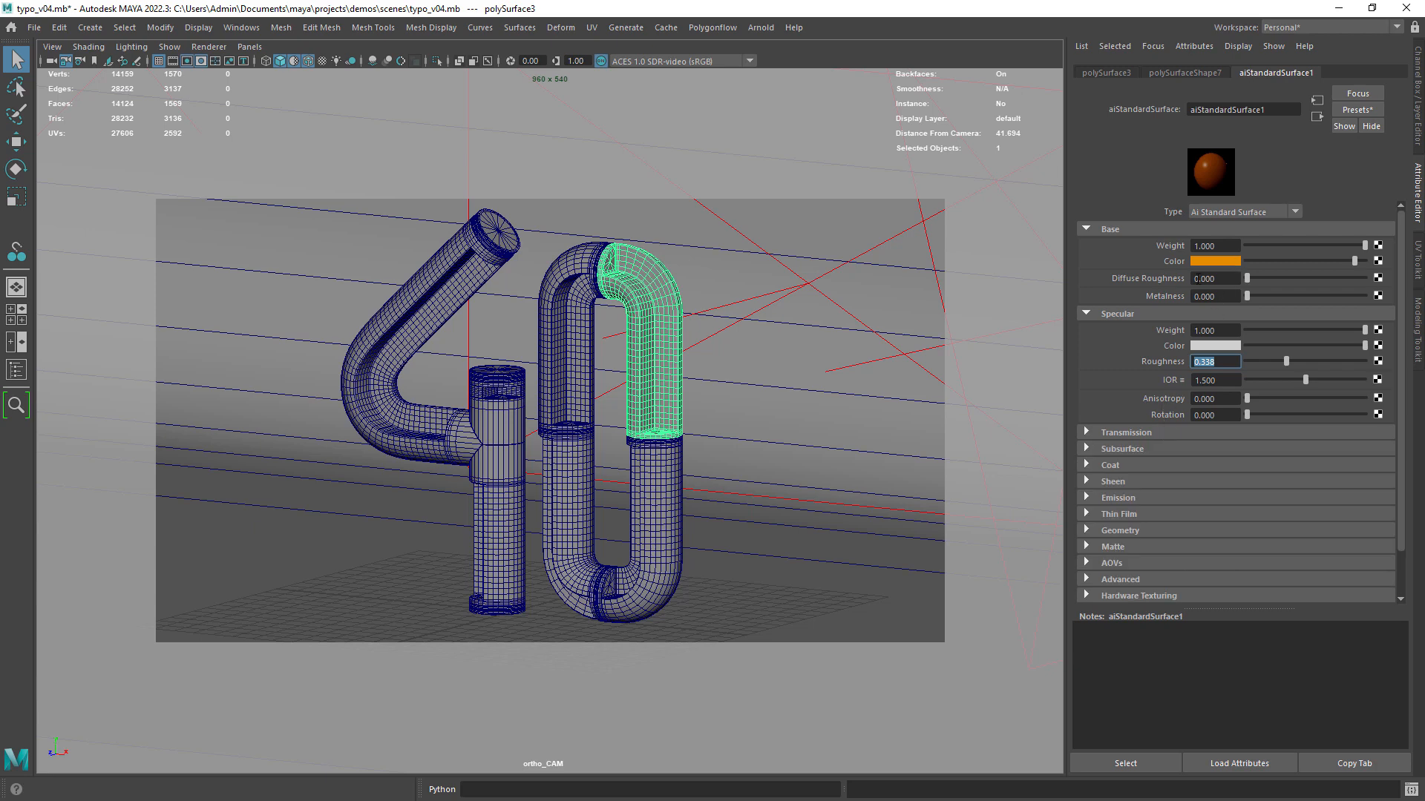